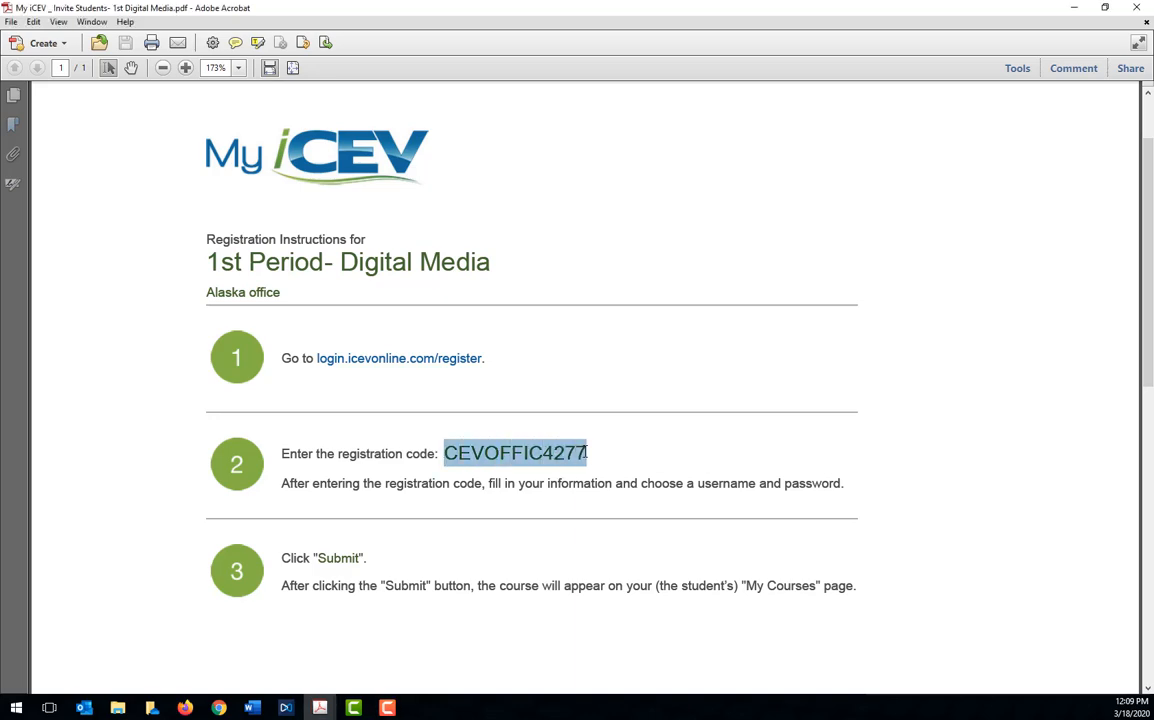
right_click(516, 452)
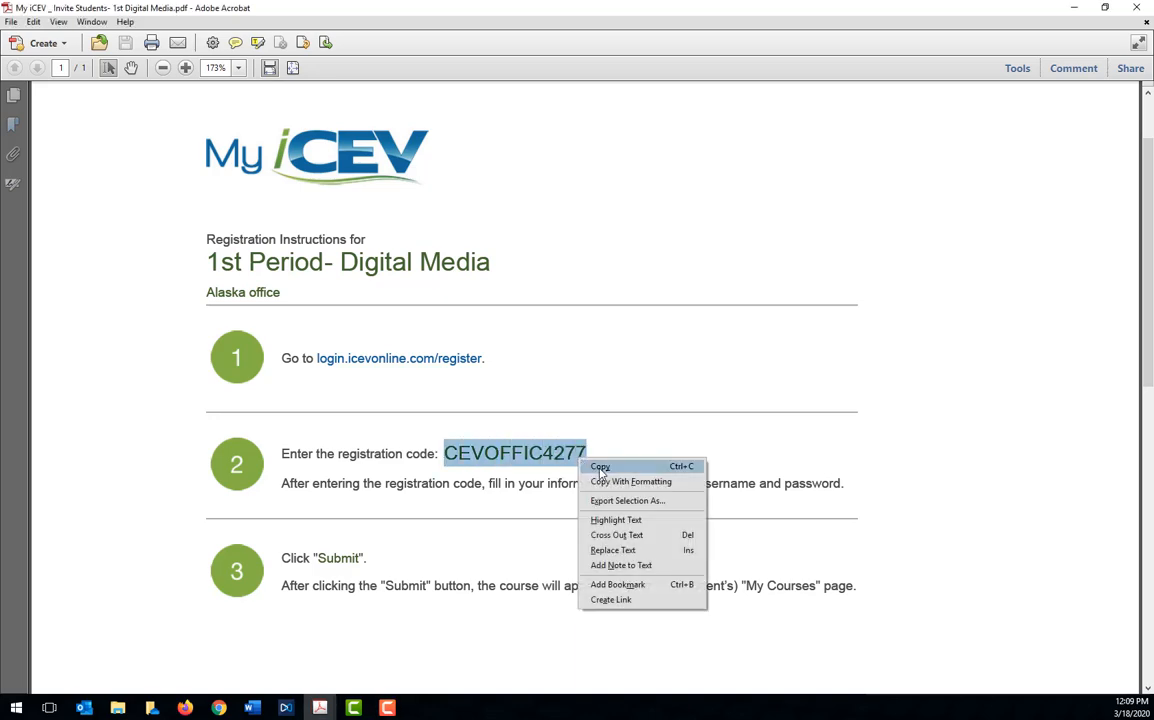
click(600, 468)
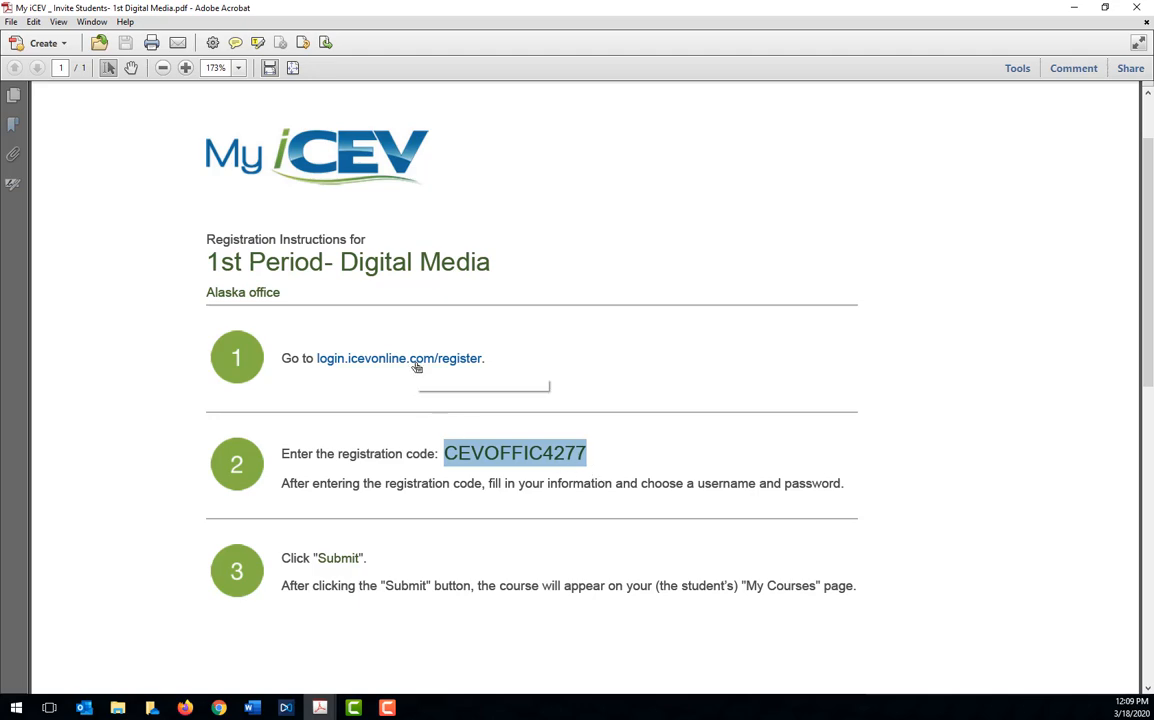
click(400, 358)
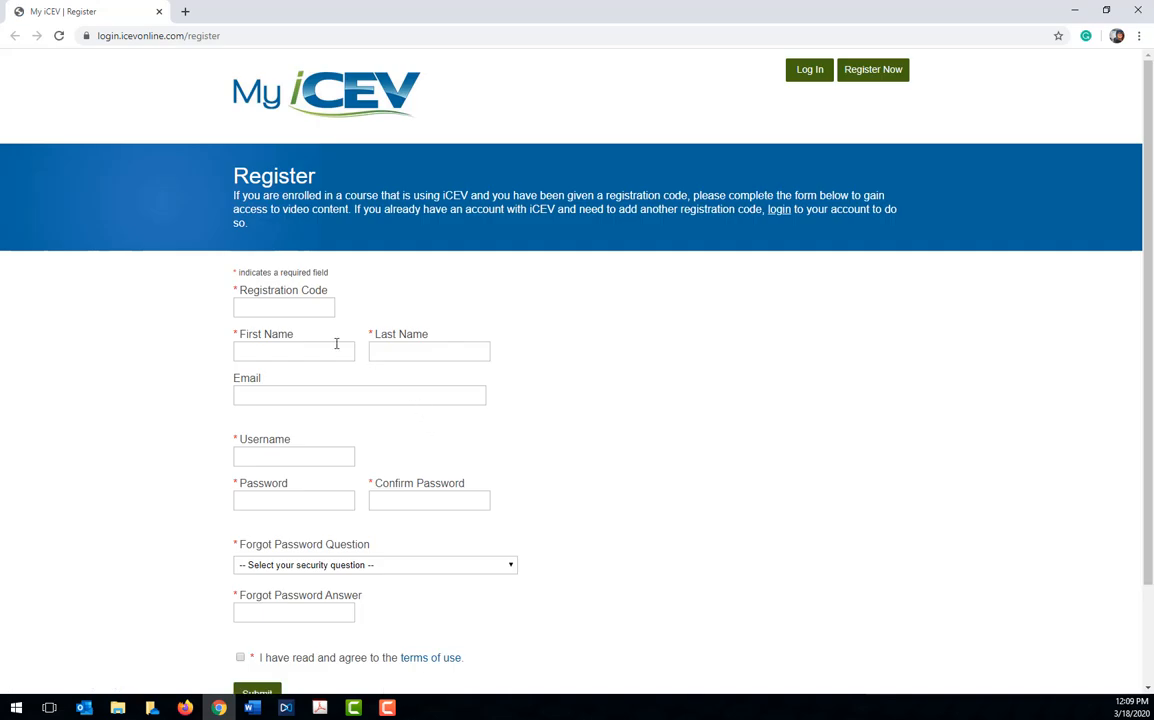
click(284, 308)
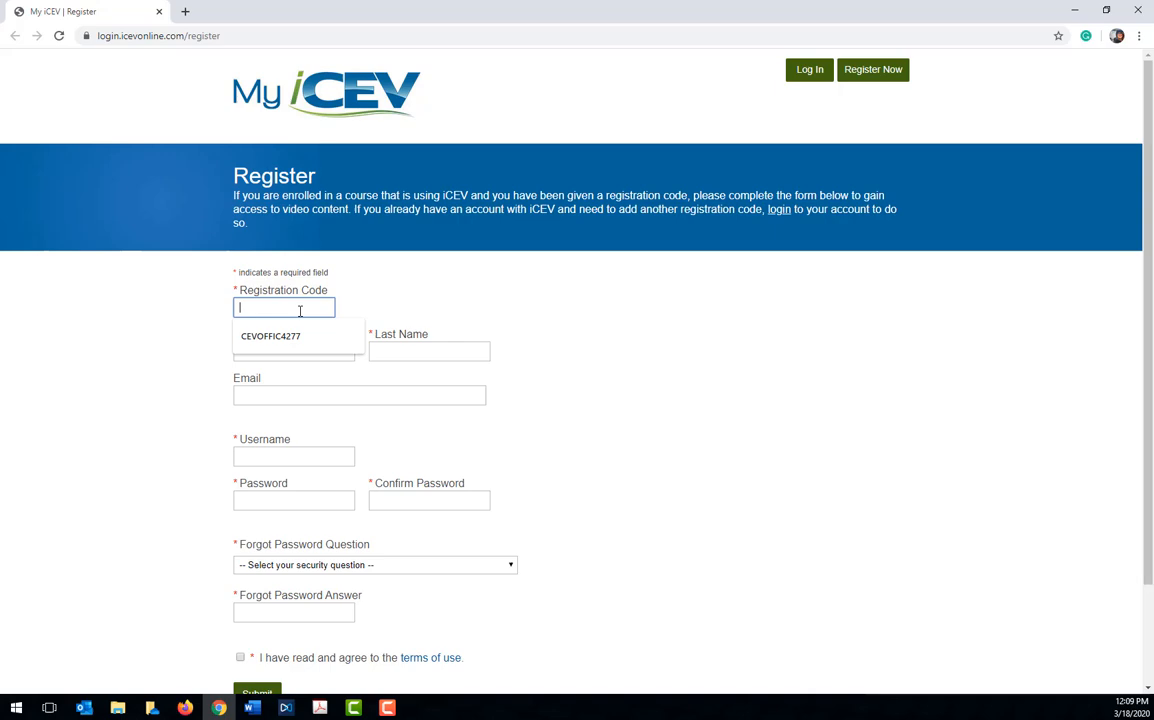
click(270, 336)
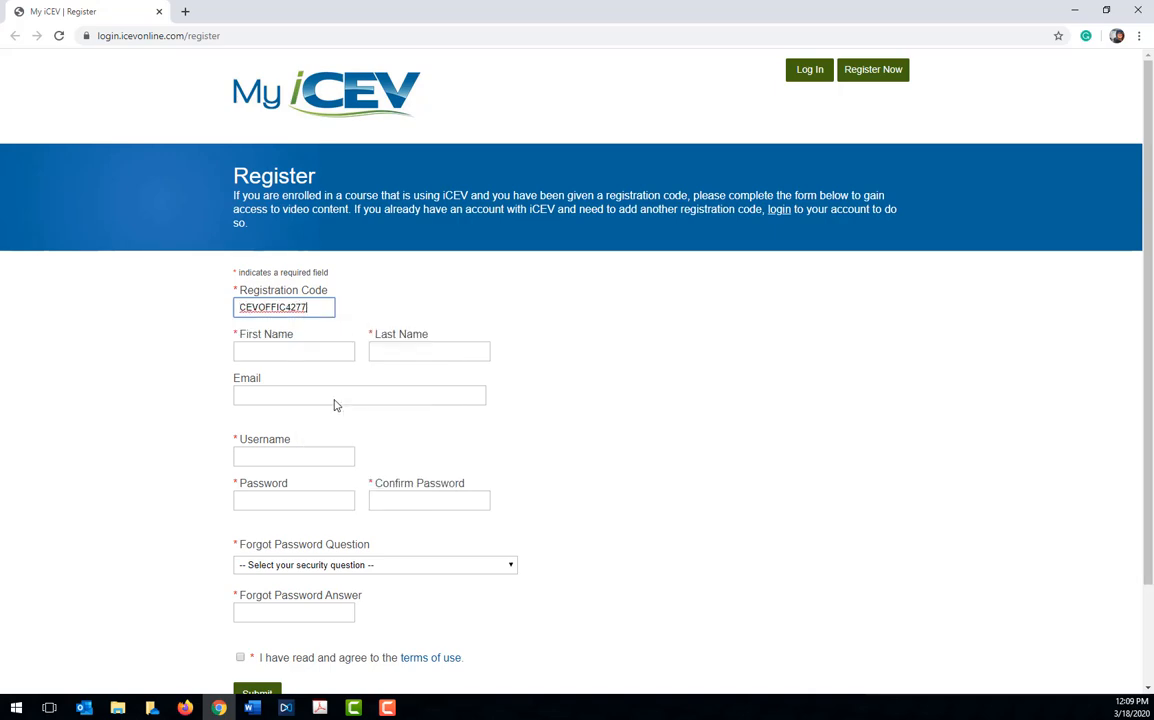
click(292, 352)
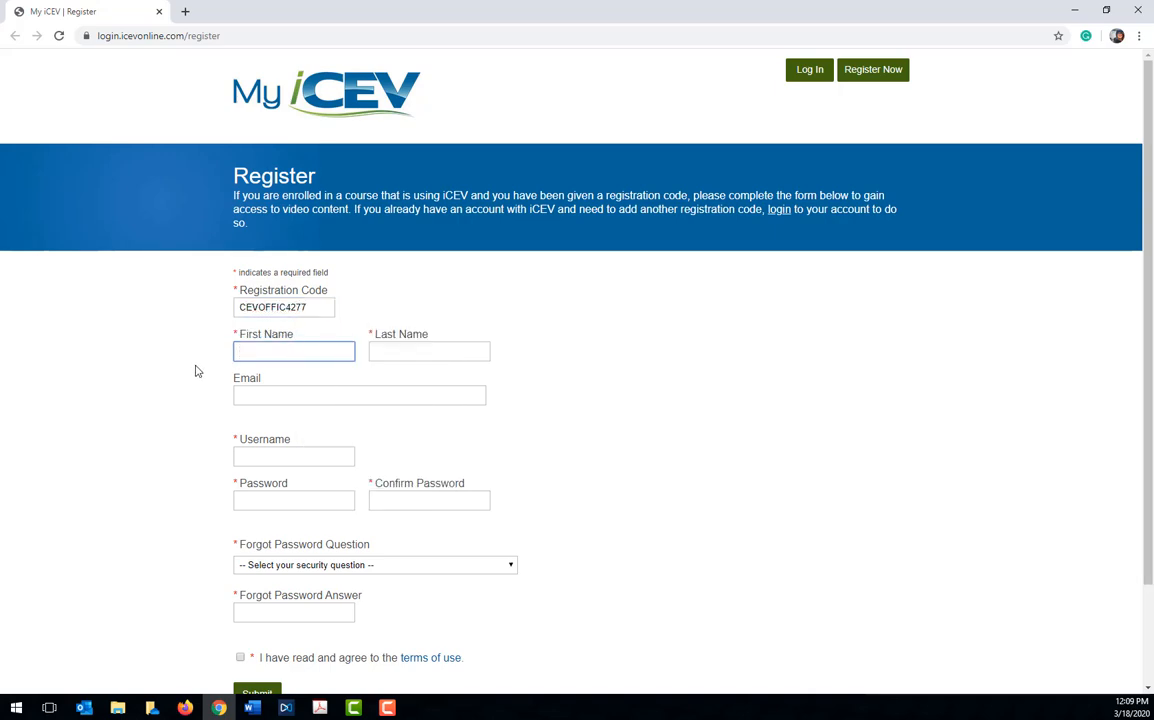
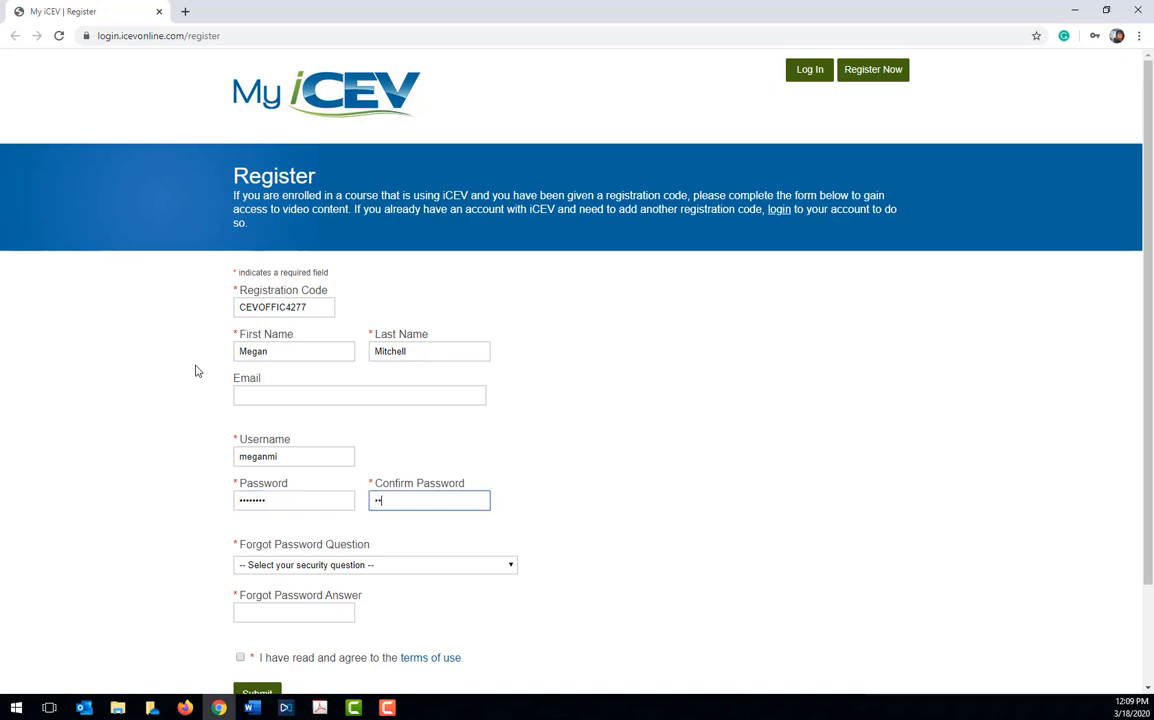
text(password)
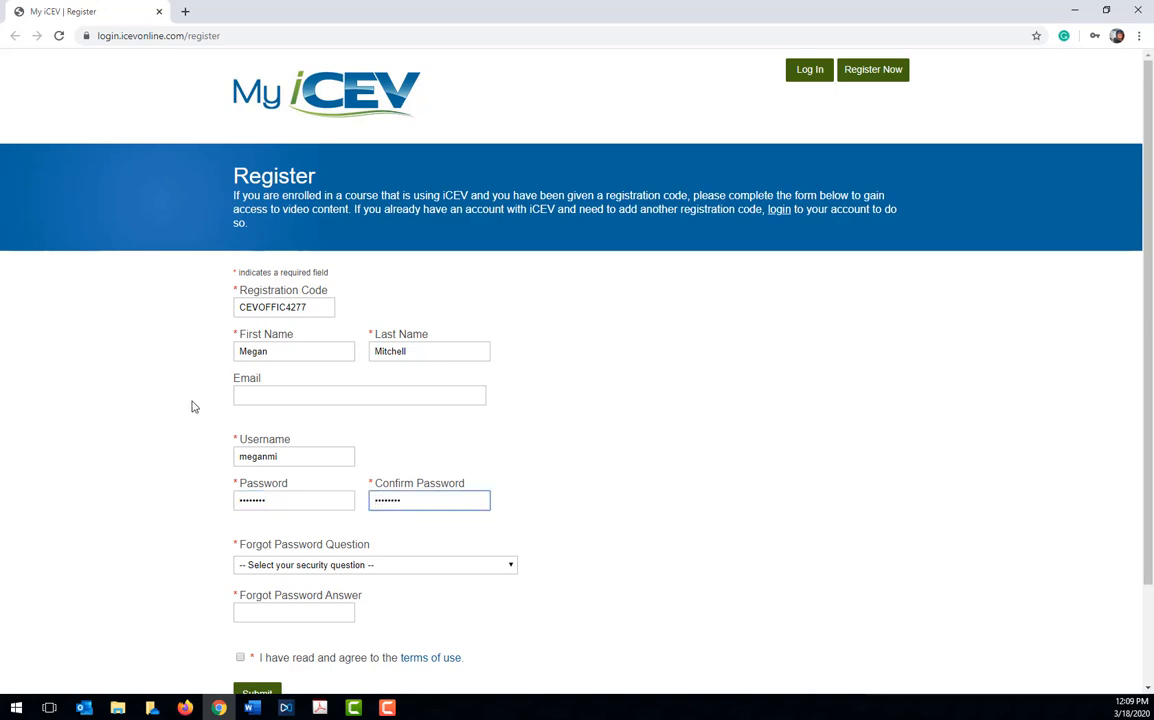
scroll(down, 3)
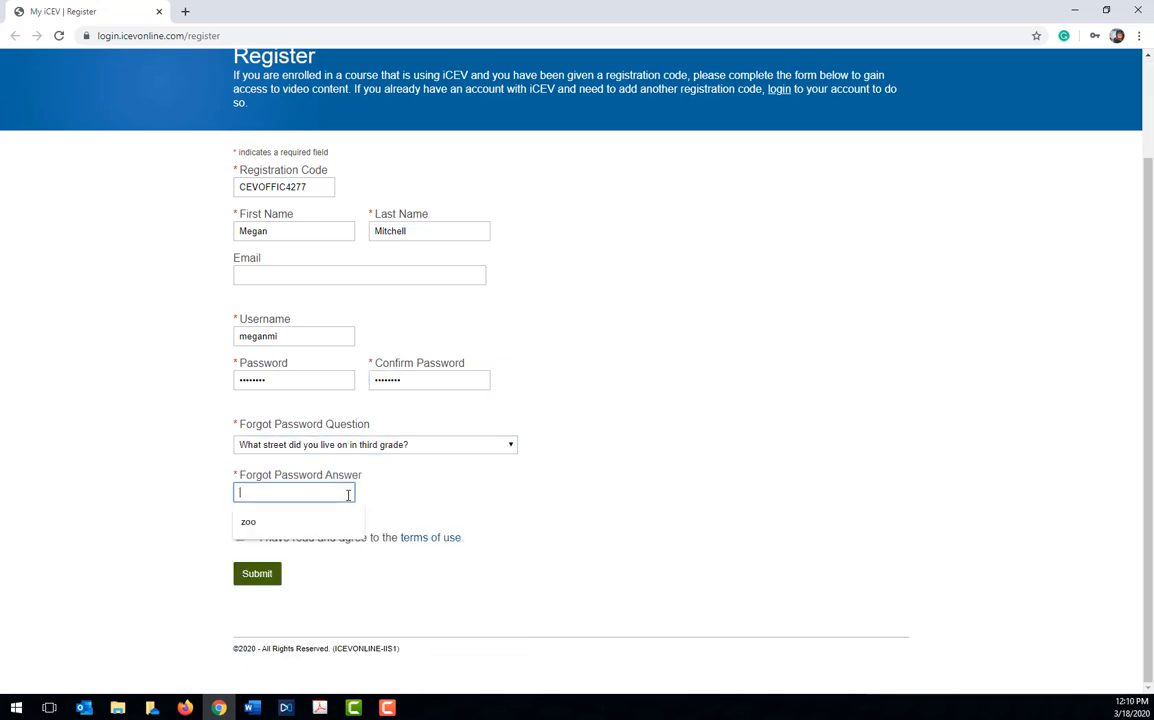
text(oklaho)
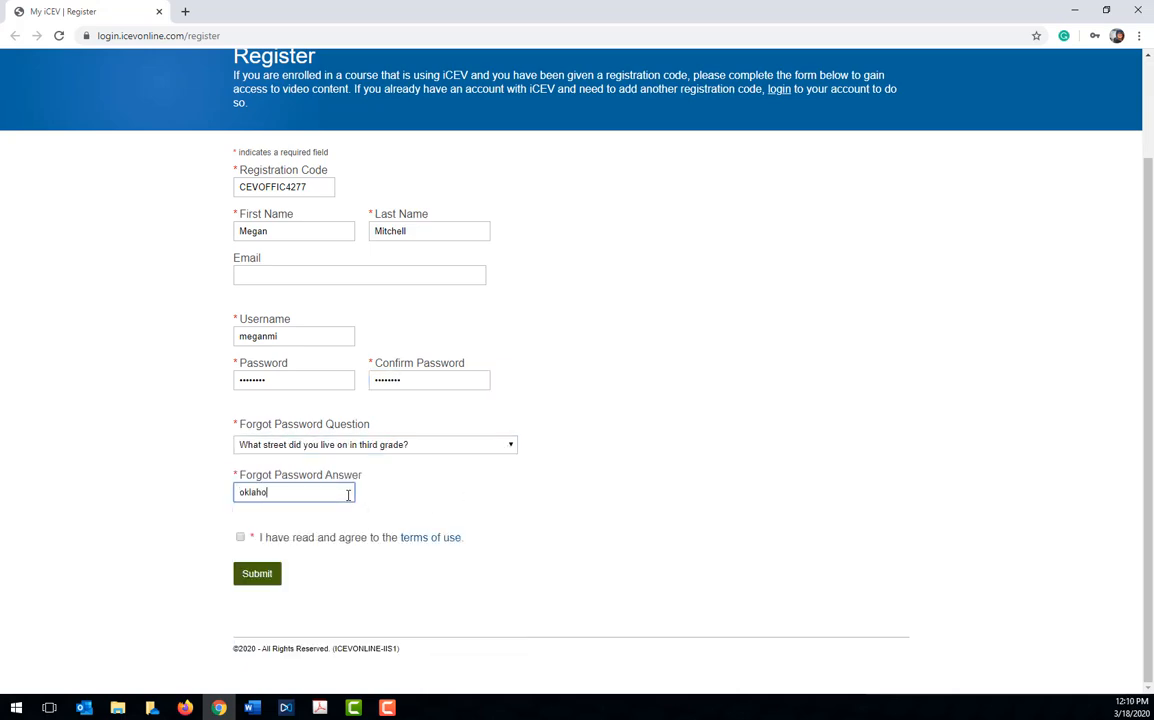
click(240, 536)
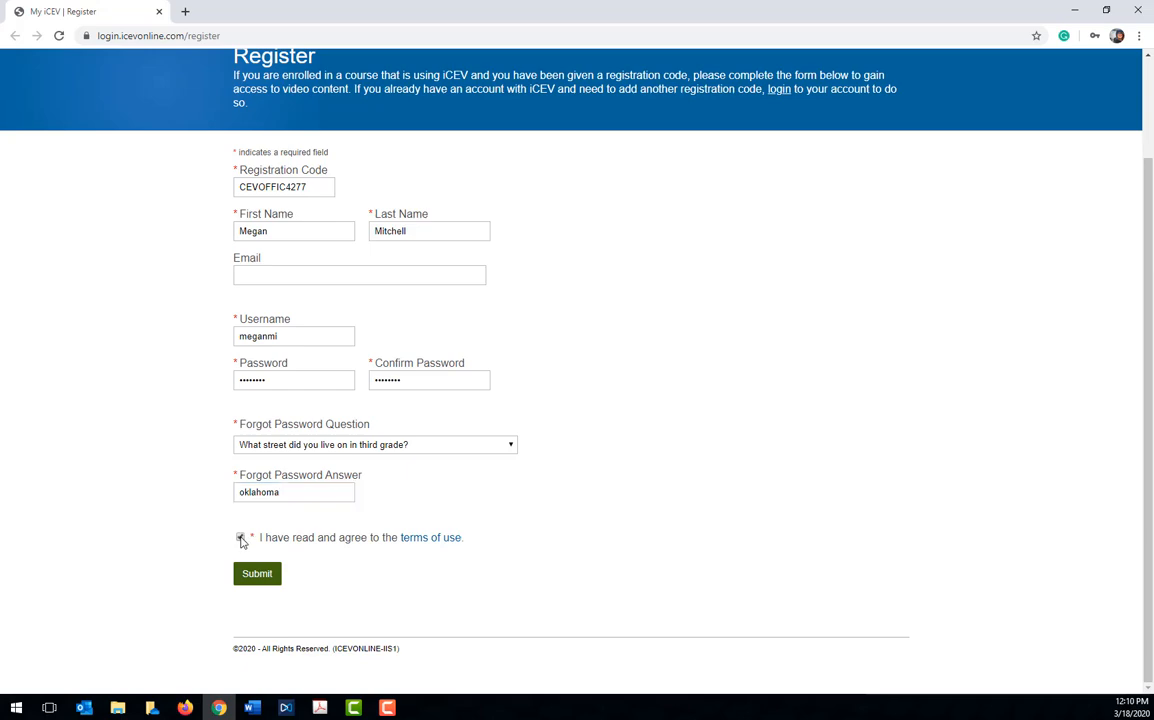
Submit the registration so My Courses shows 1st Period- Digital Media.
click(256, 572)
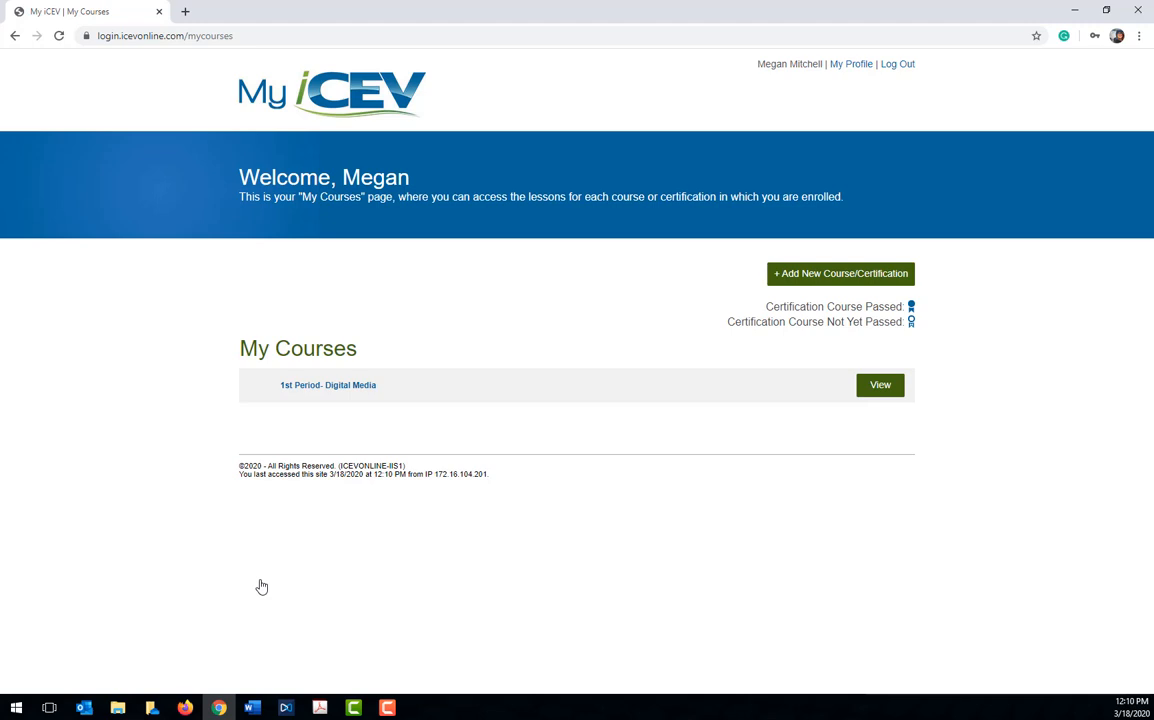
mouse_move(700, 440)
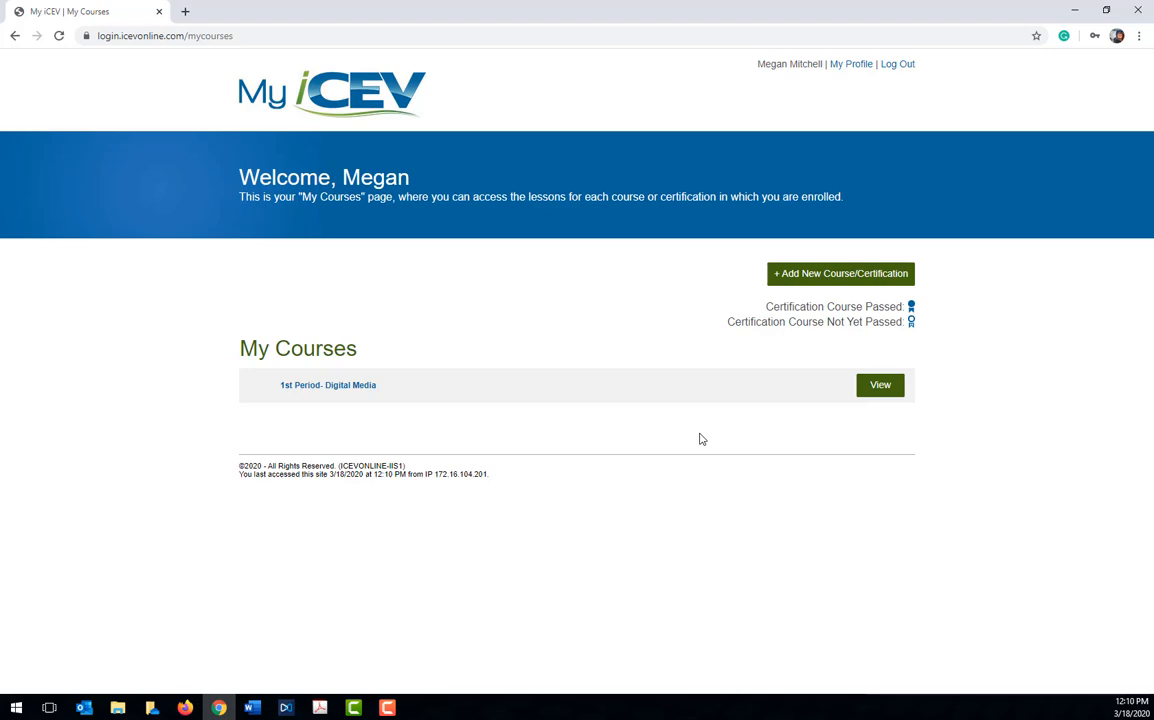
mouse_move(840, 272)
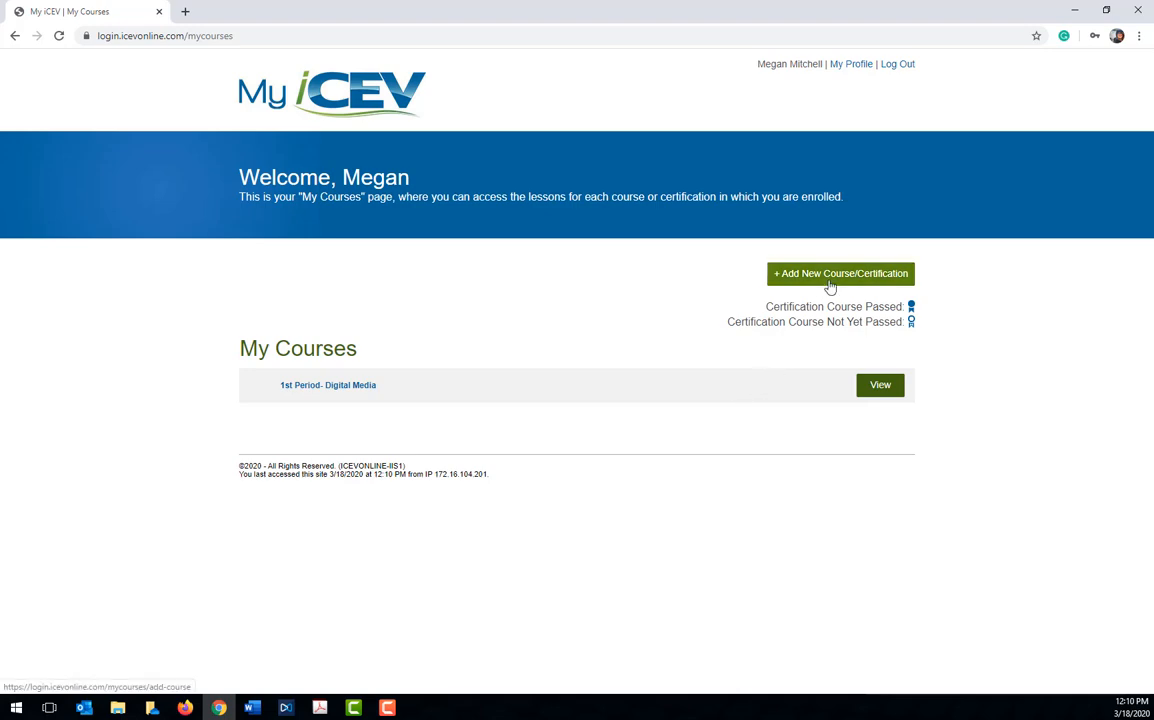
Add a new course by pasting a second registration code and submitting it.
click(840, 272)
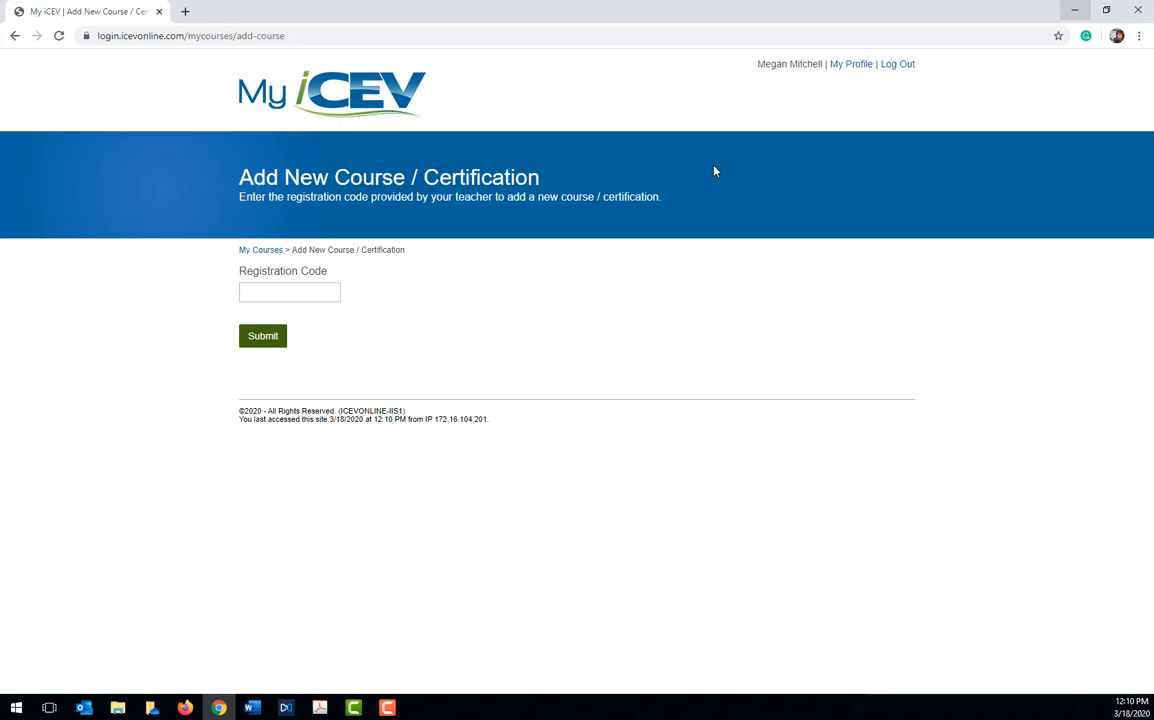
right_click(288, 292)
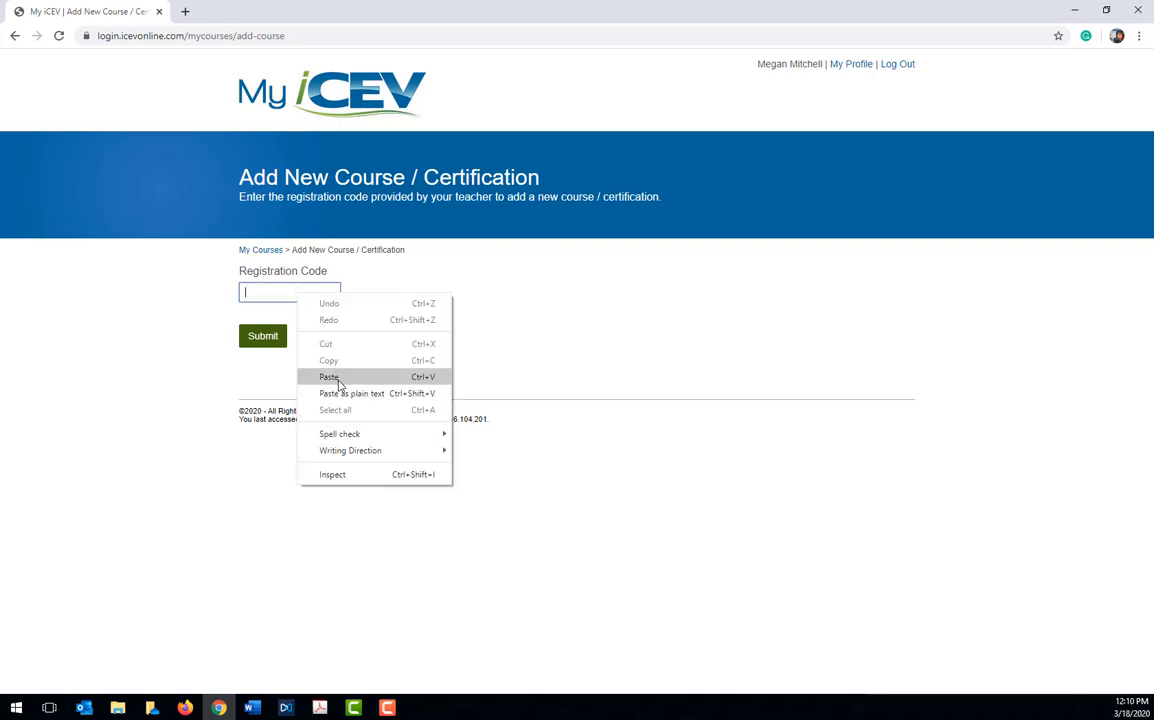
click(328, 376)
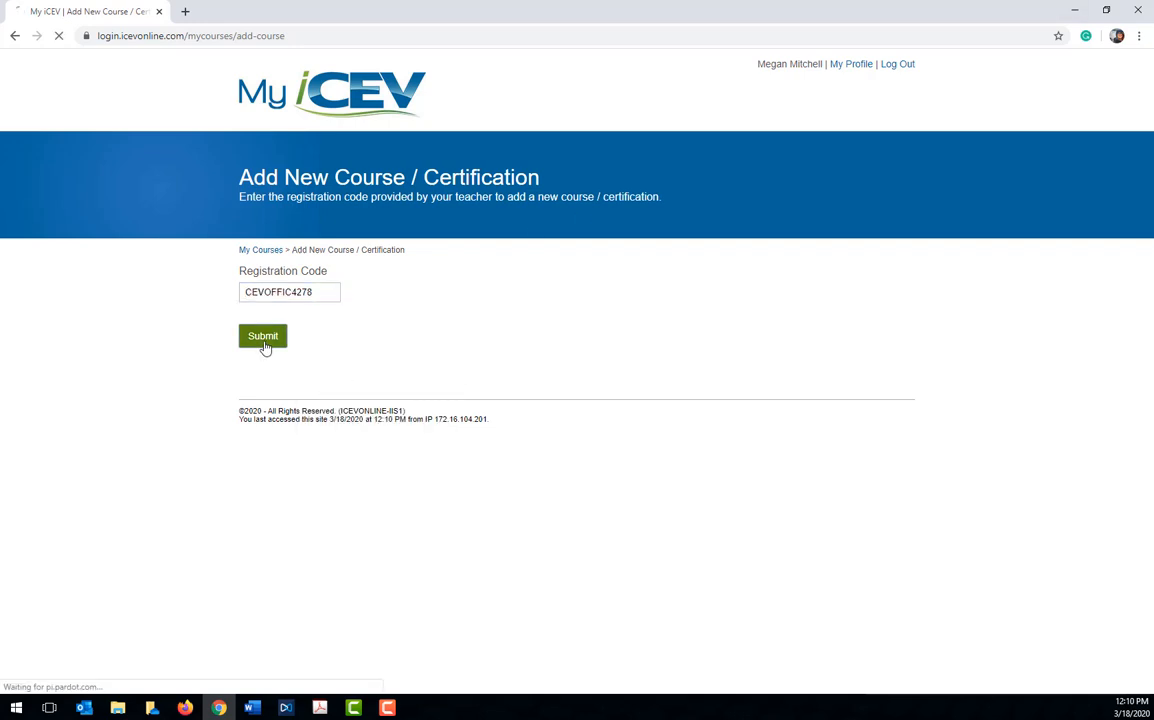
click(264, 336)
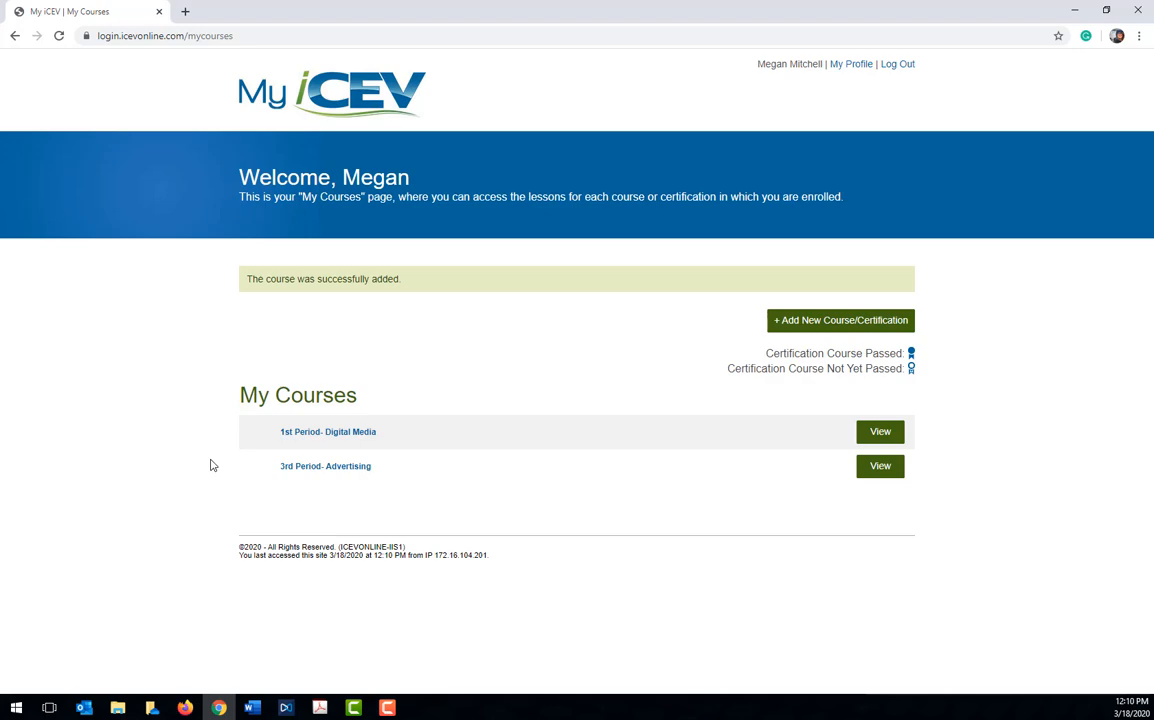
mouse_move(812, 472)
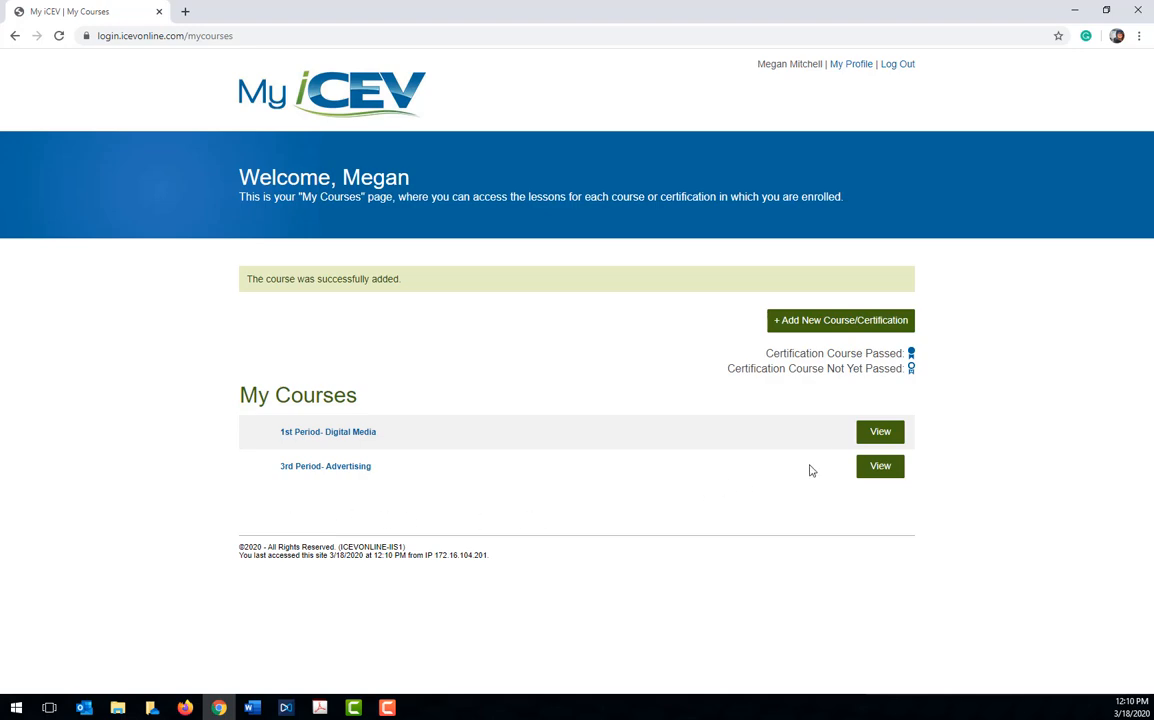
Enter the 1st Period- Digital Media course and scroll to its lessons list.
click(880, 432)
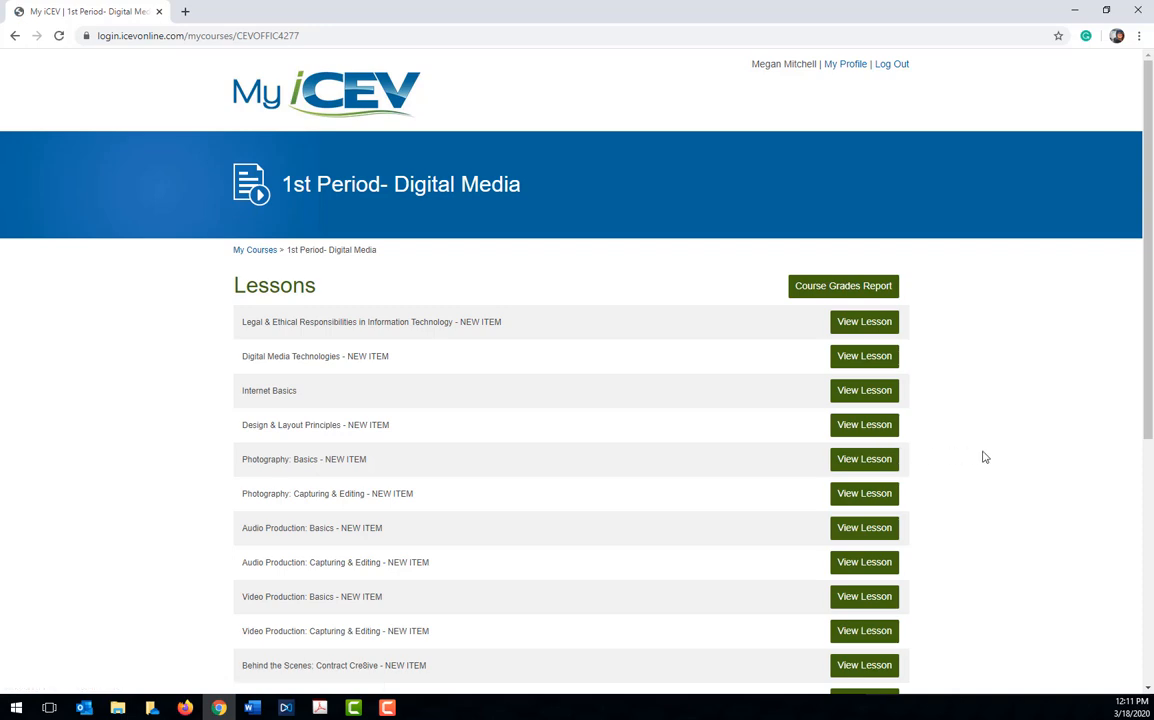
scroll(down, 3)
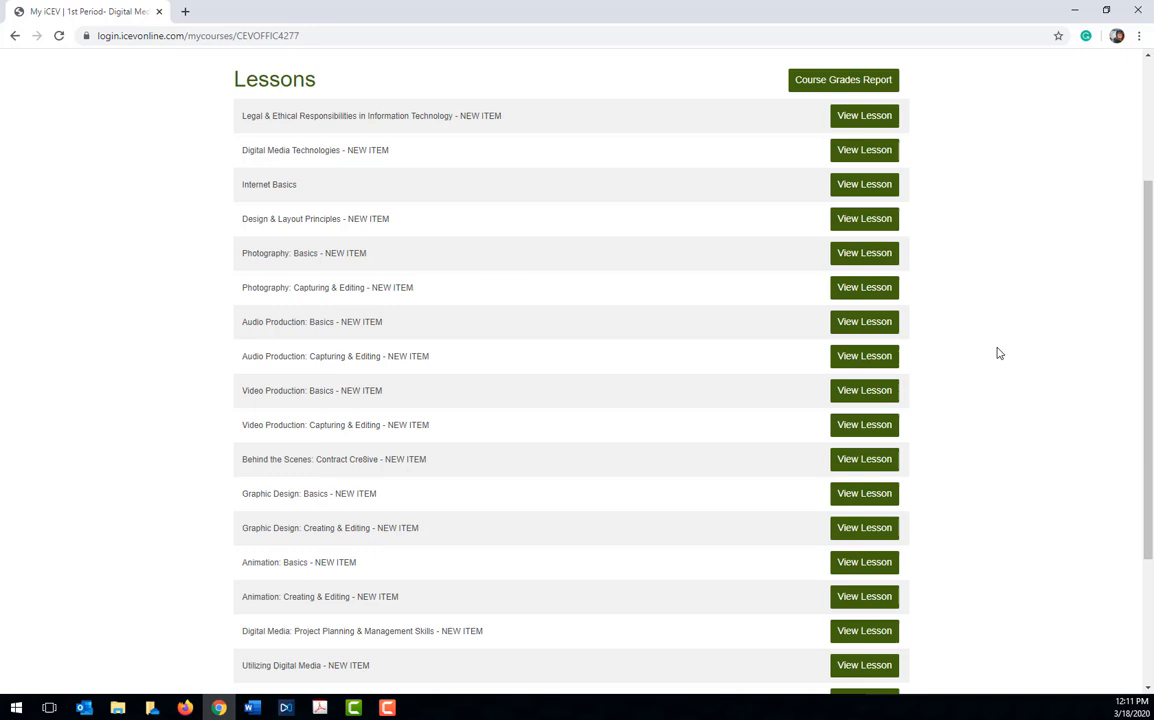
mouse_move(928, 140)
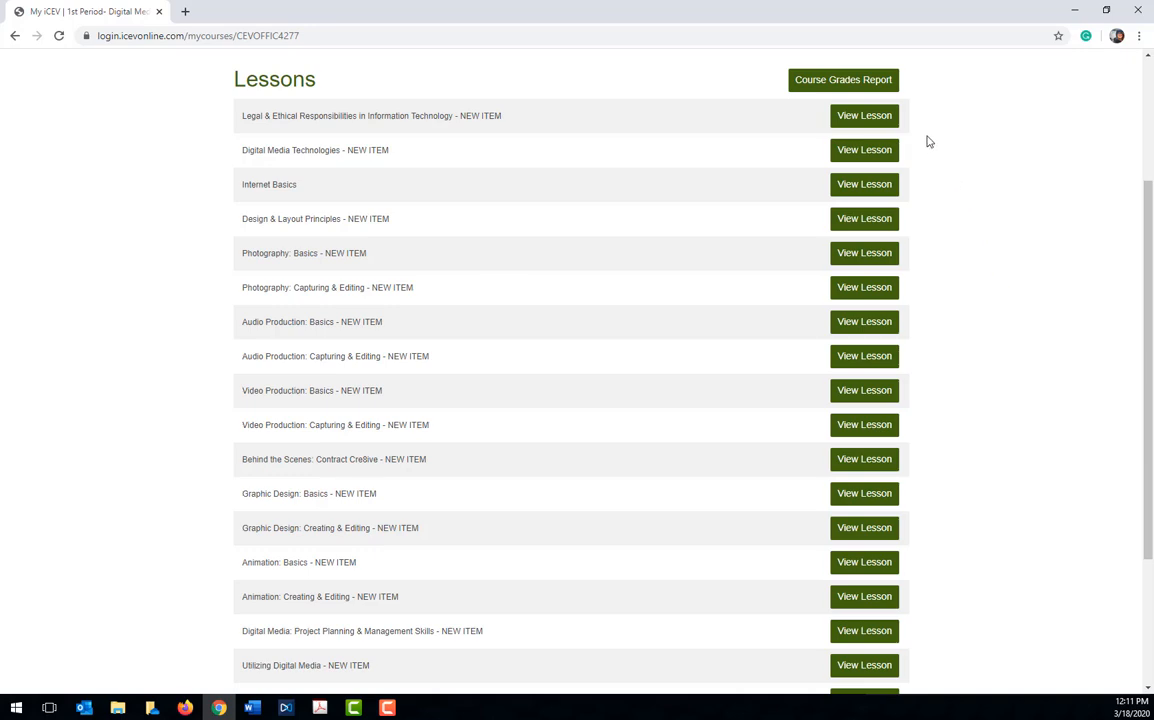
View the Digital Media Technologies lesson and advance its slideshow to Digital Media Basics.
click(864, 148)
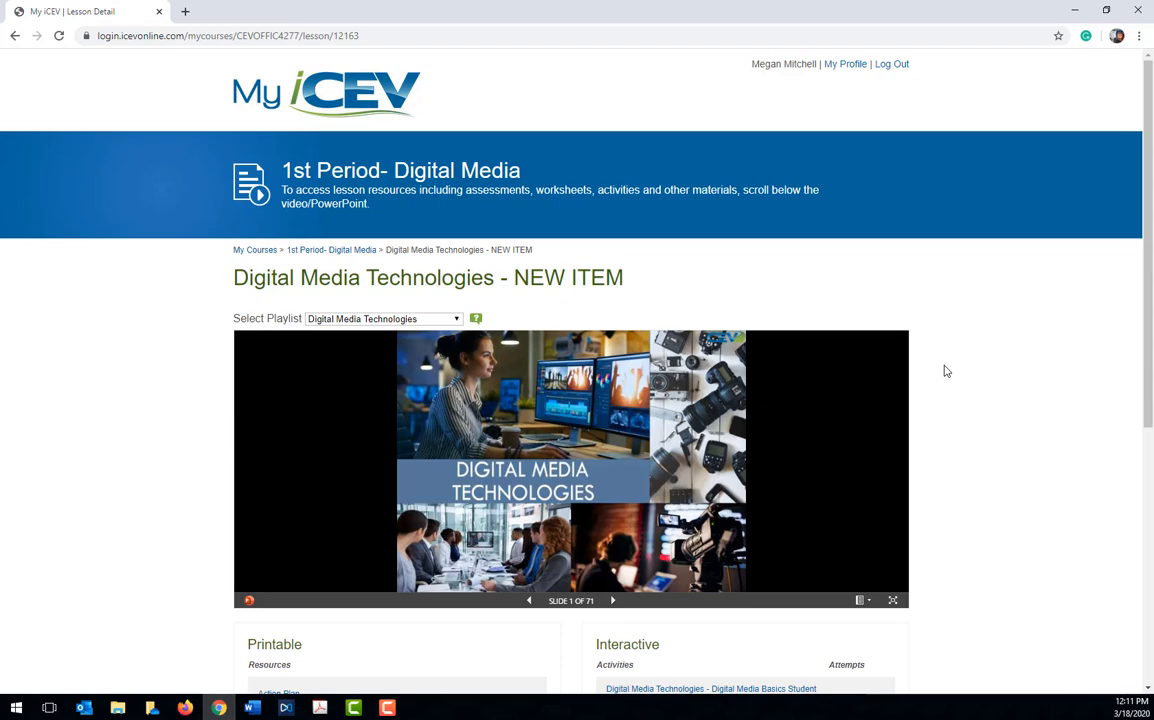
scroll(down, 3)
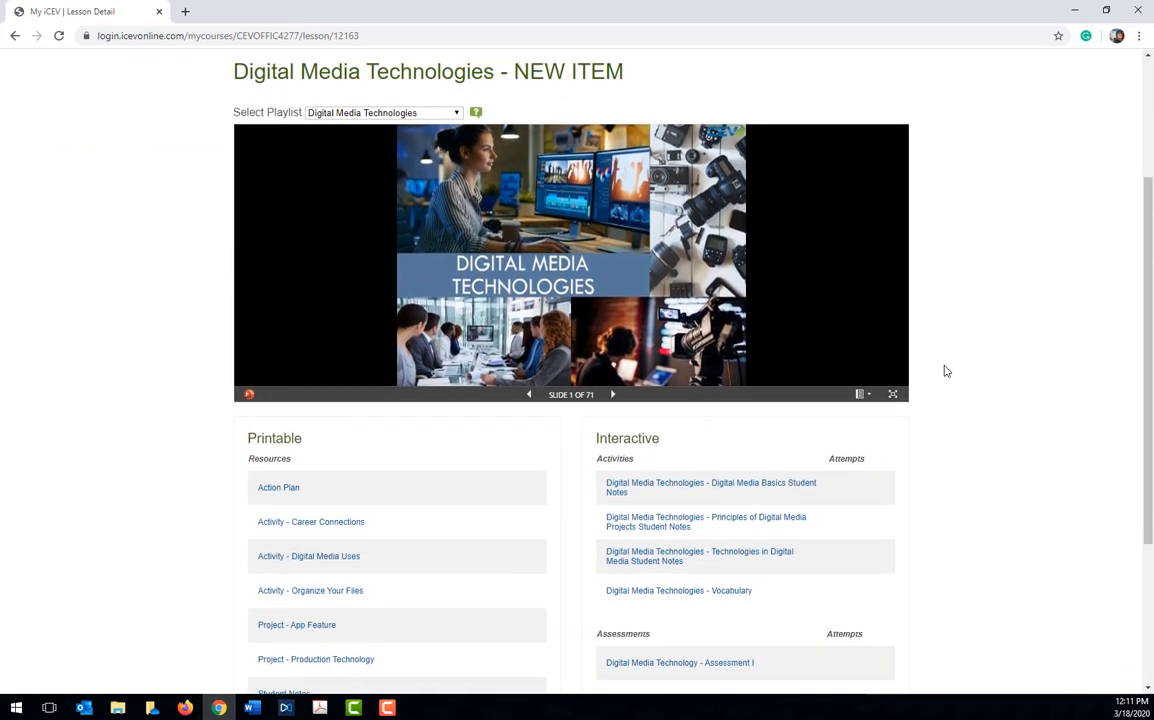
mouse_move(612, 394)
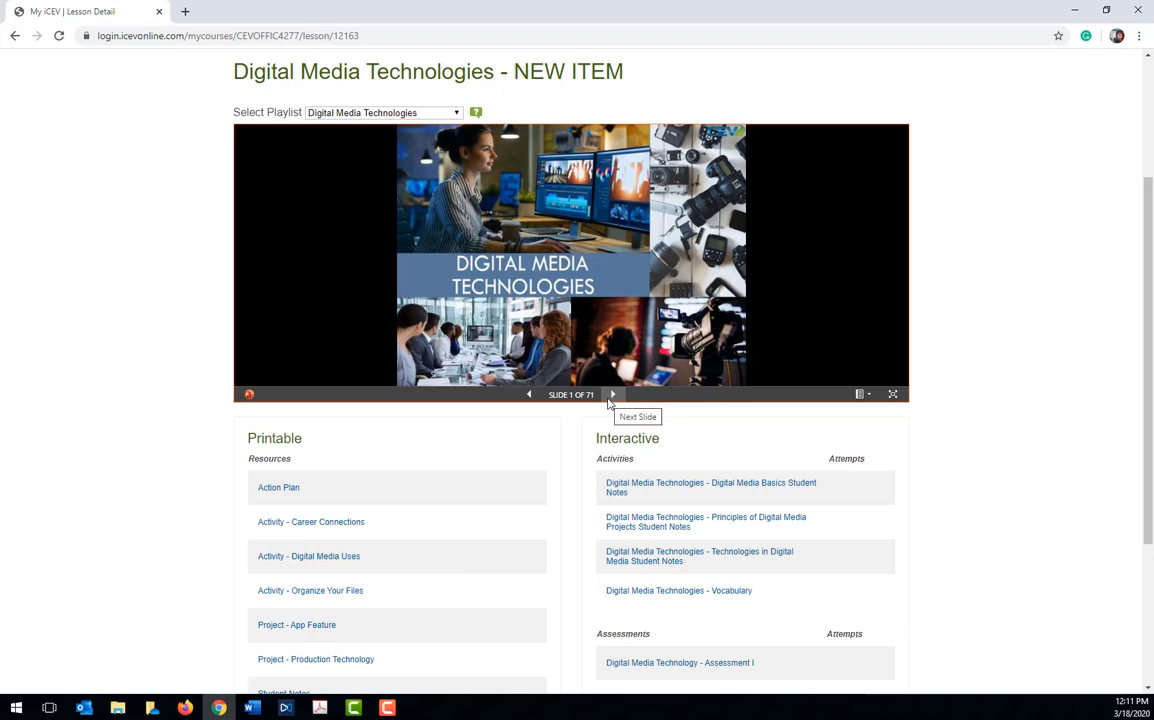
click(612, 392)
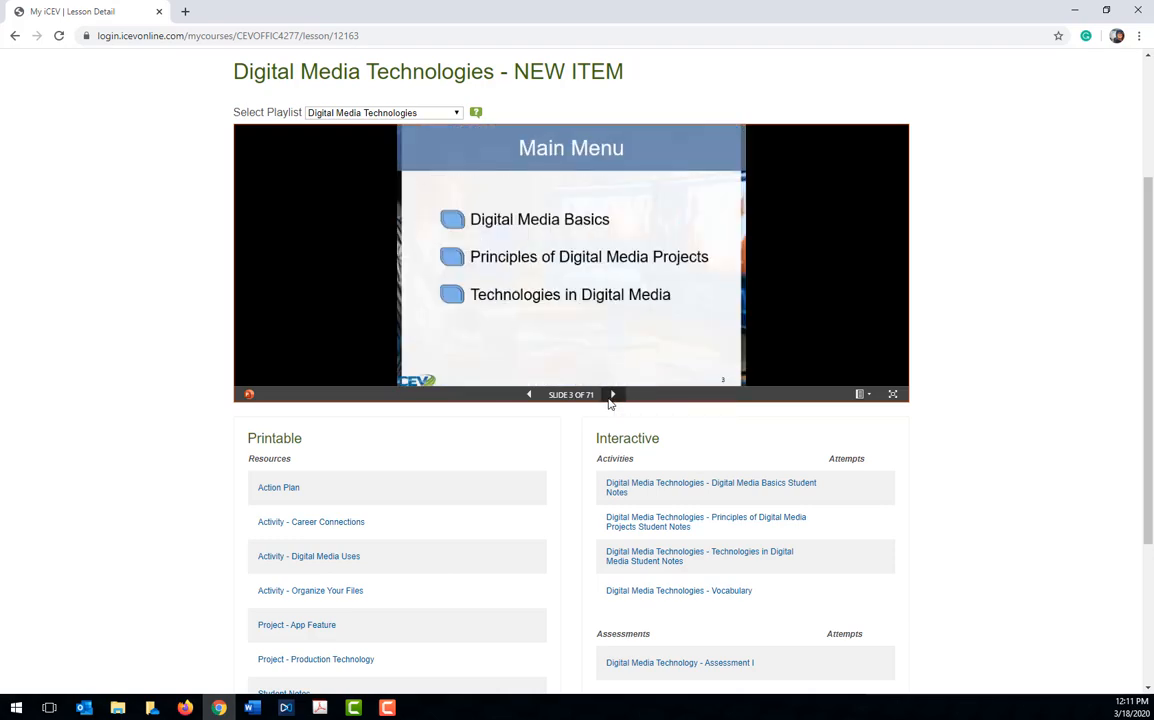
click(612, 392)
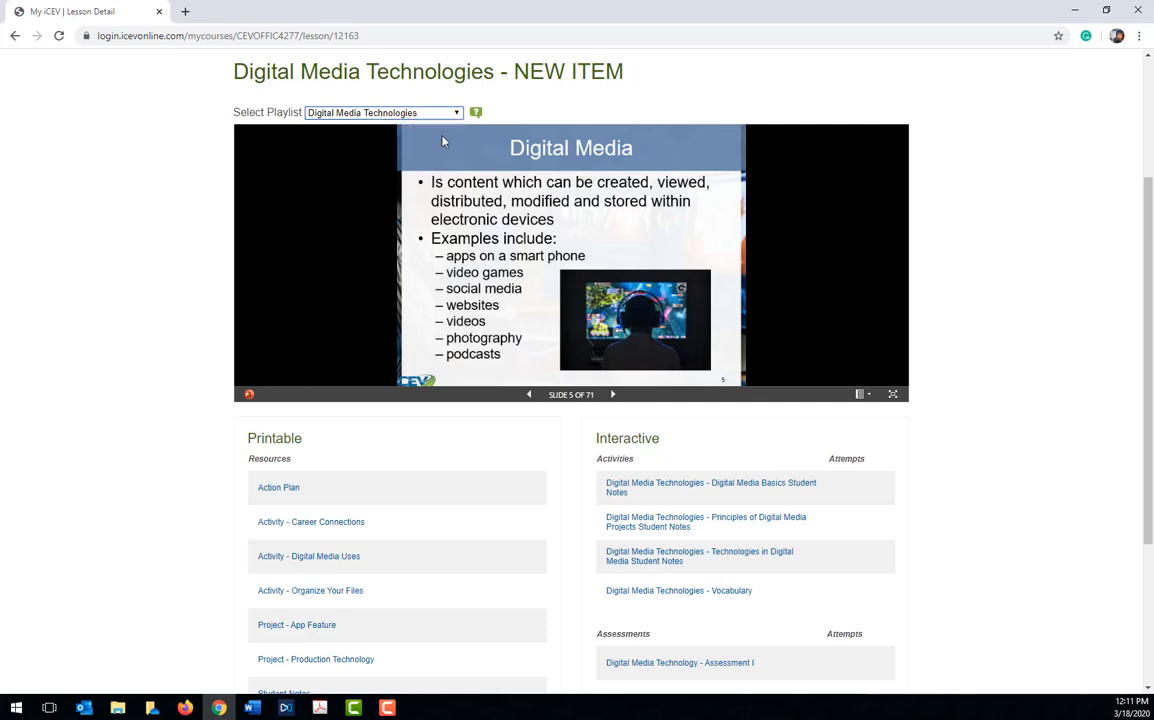
Switch the player to the career interview video and back to the slideshow.
click(382, 112)
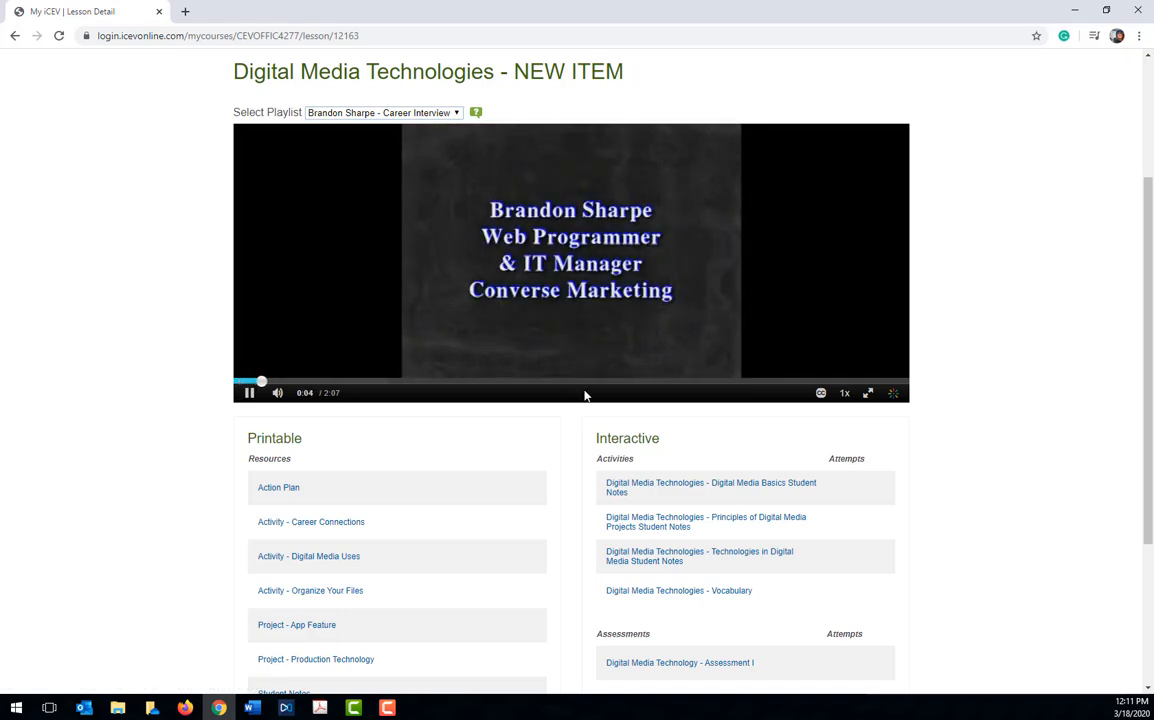
click(382, 112)
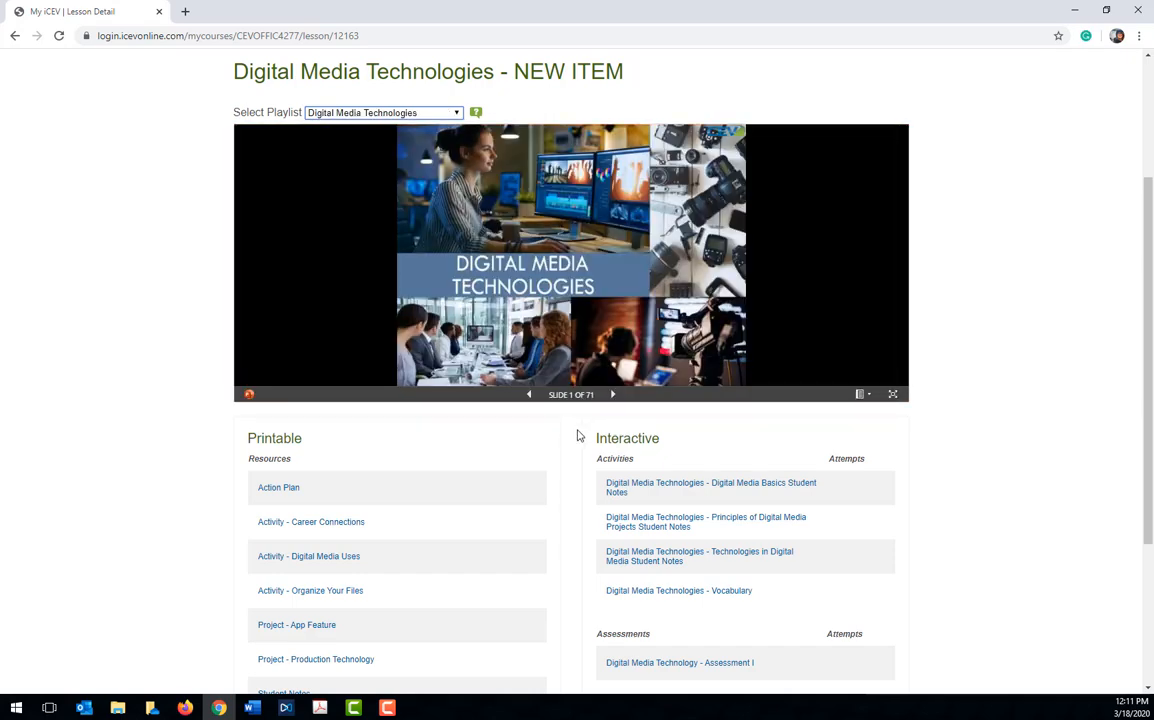
scroll(down, 3)
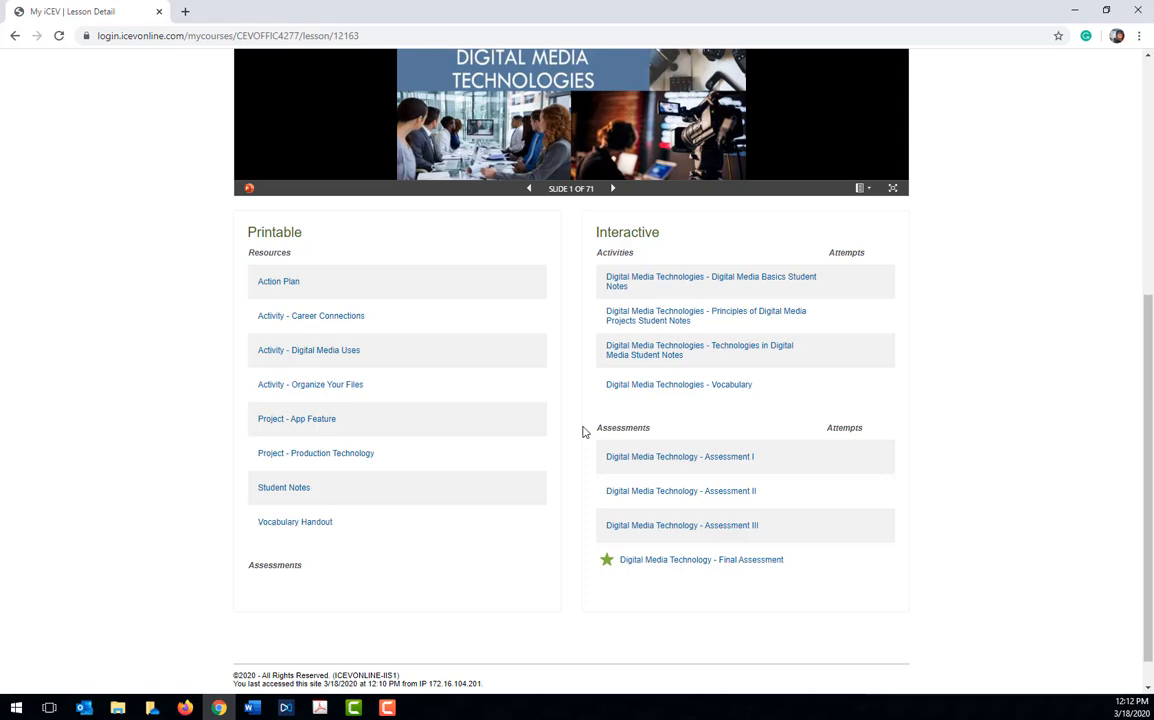
mouse_move(304, 390)
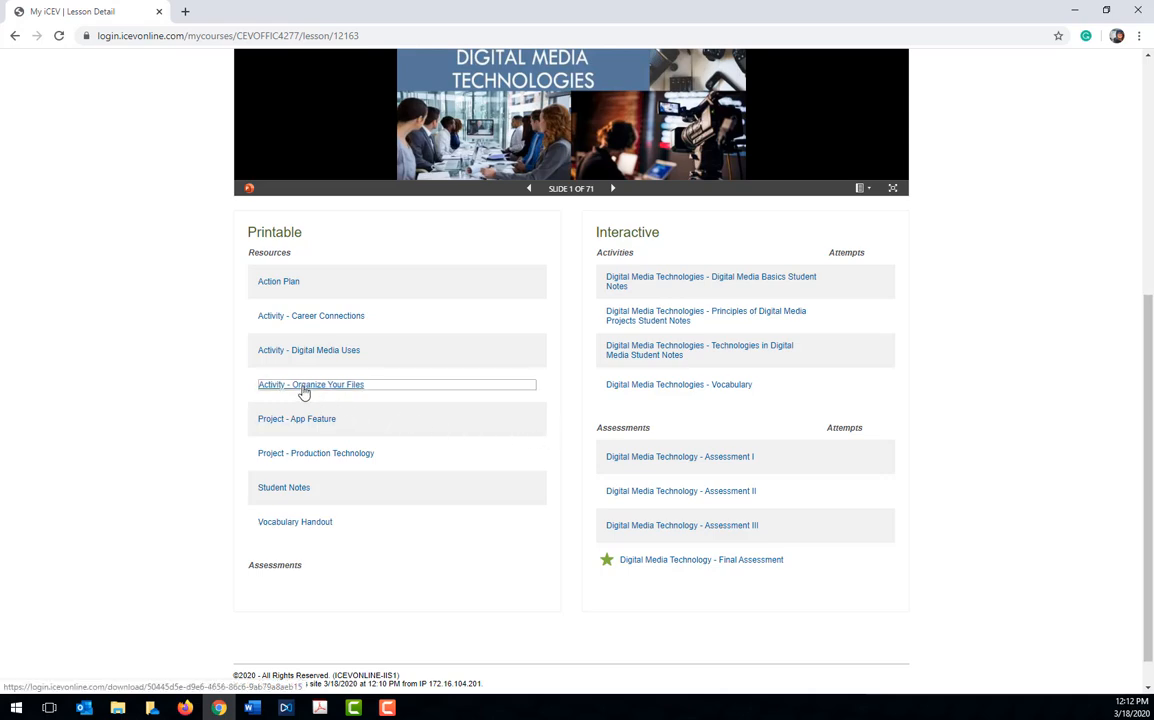
click(312, 384)
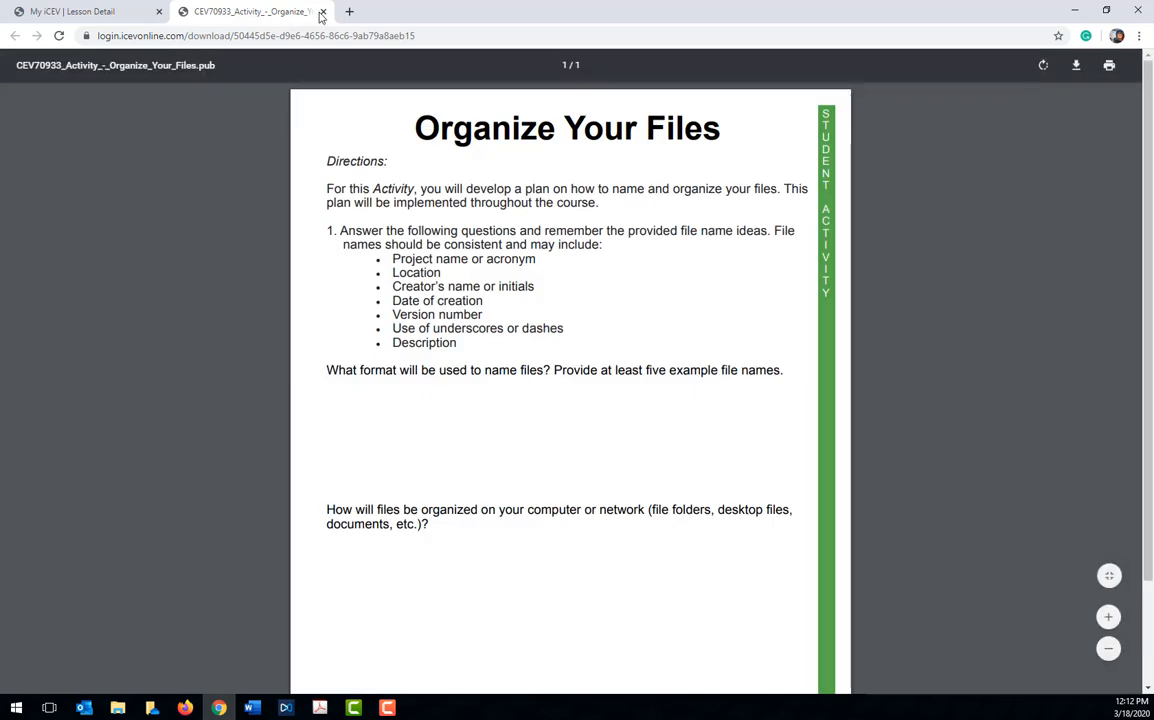
click(324, 12)
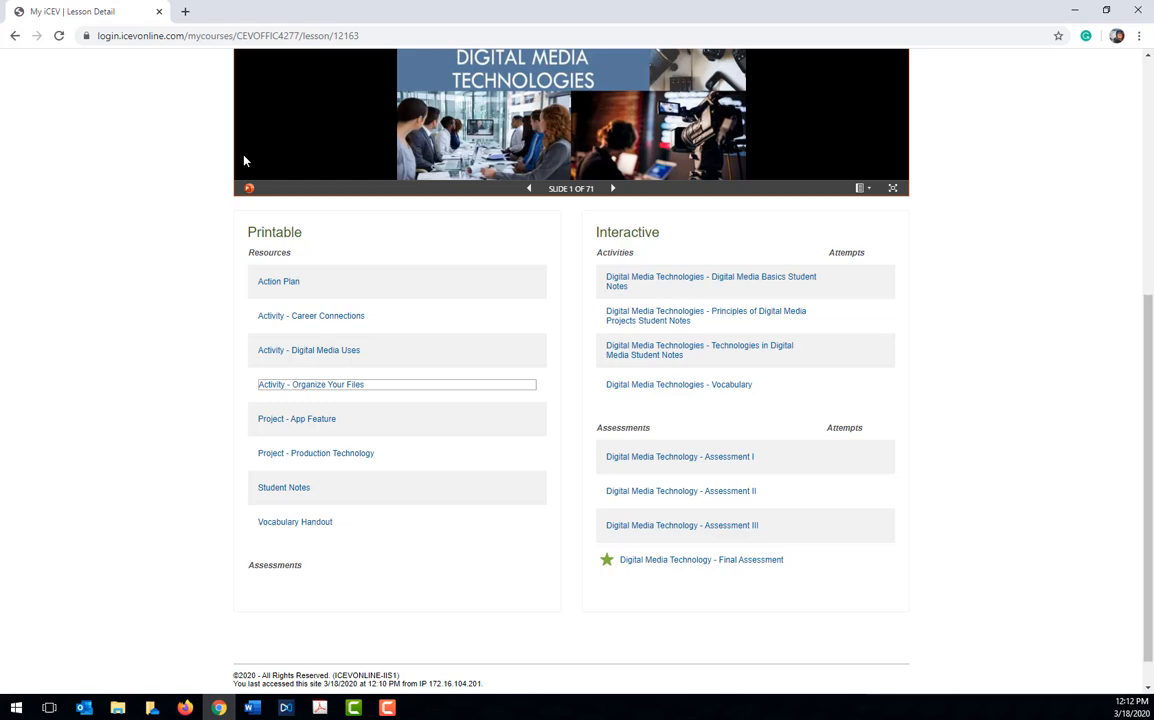
mouse_move(684, 316)
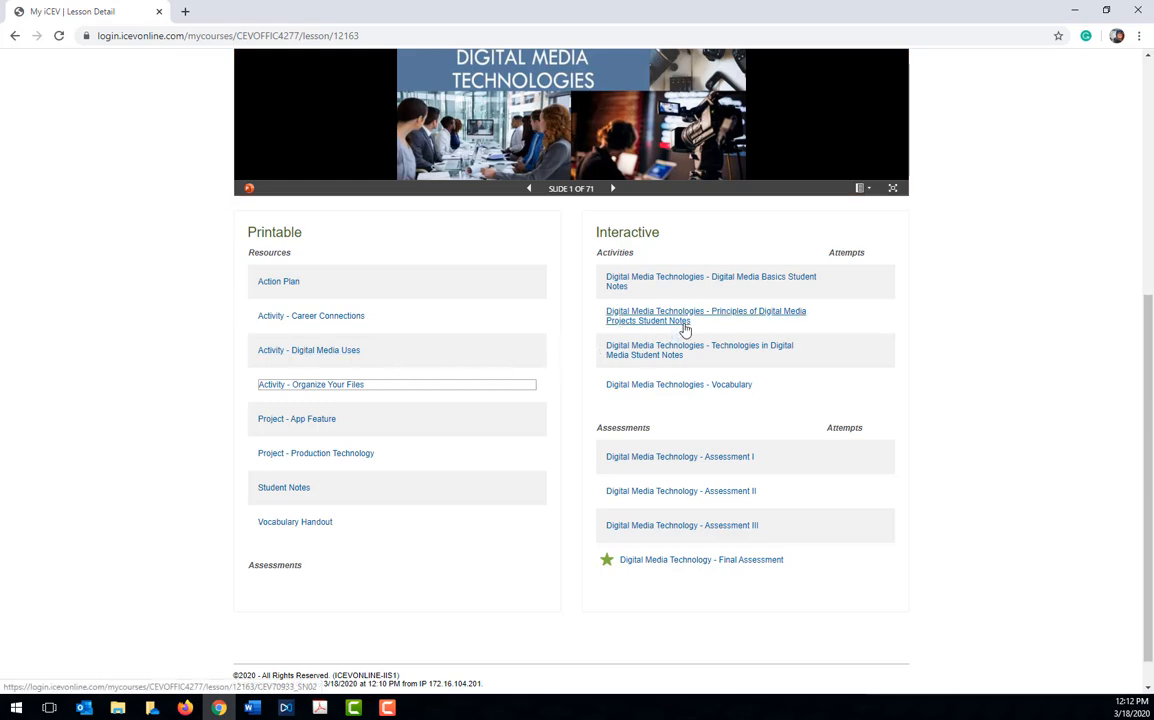
Start the Principles of Digital Media Projects notes and fill the first page's blanks.
click(704, 316)
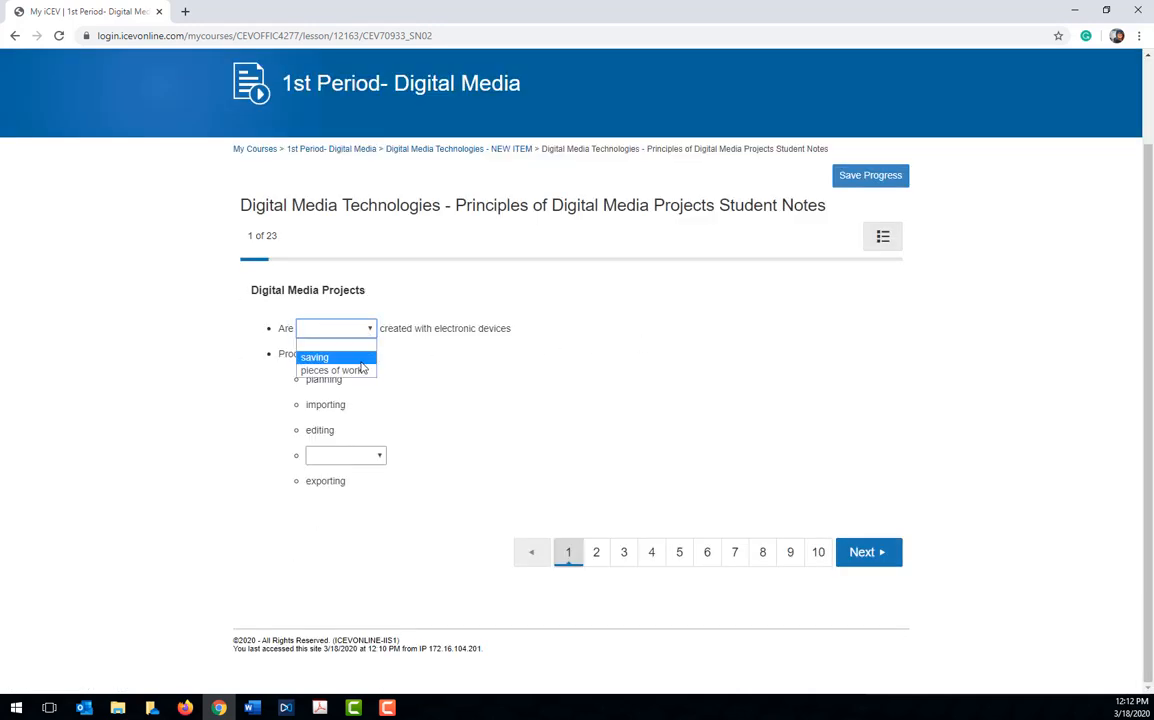
click(314, 356)
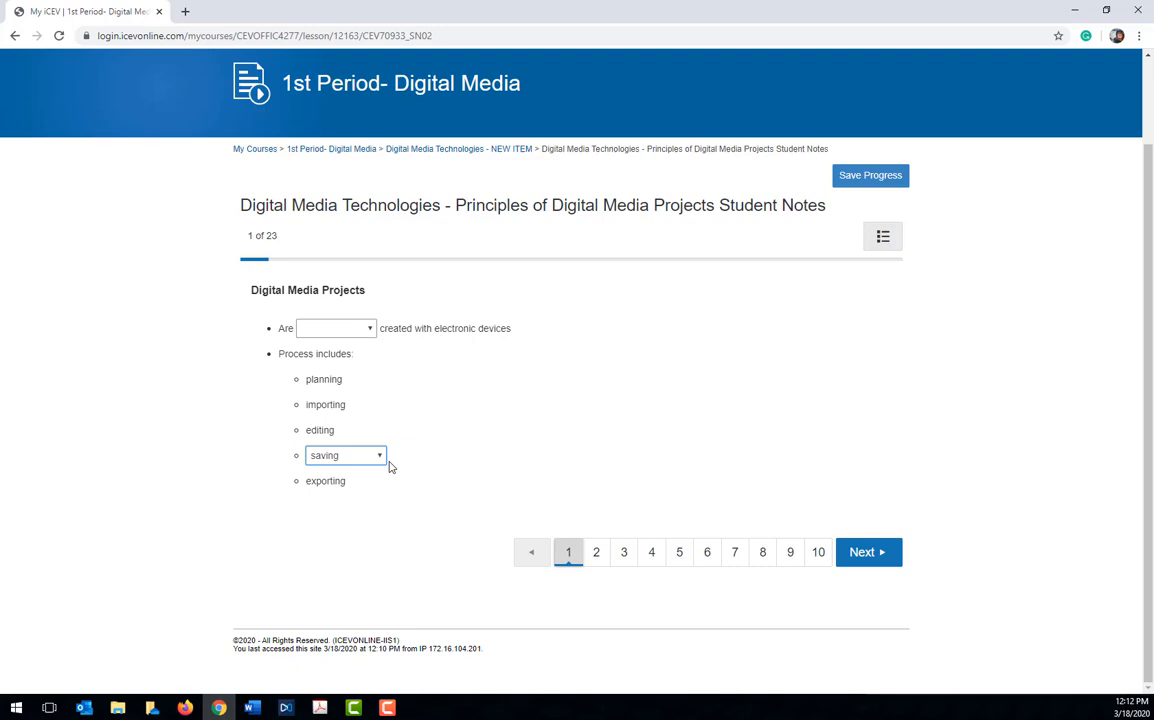
click(336, 328)
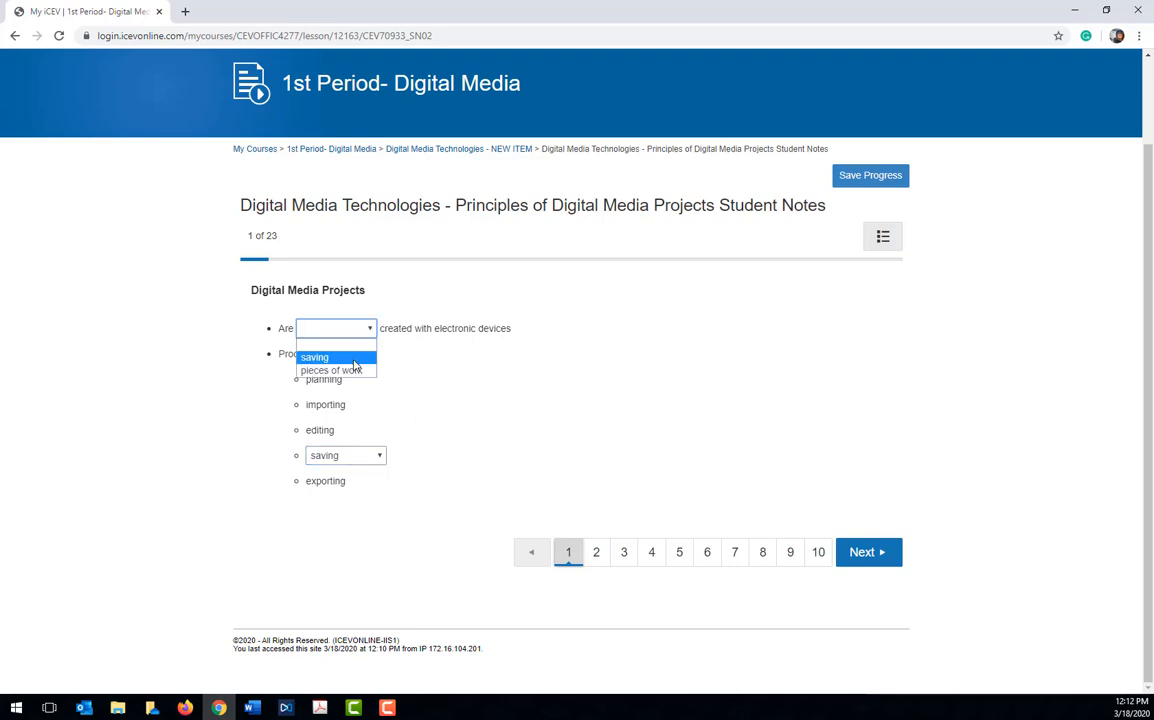
click(596, 552)
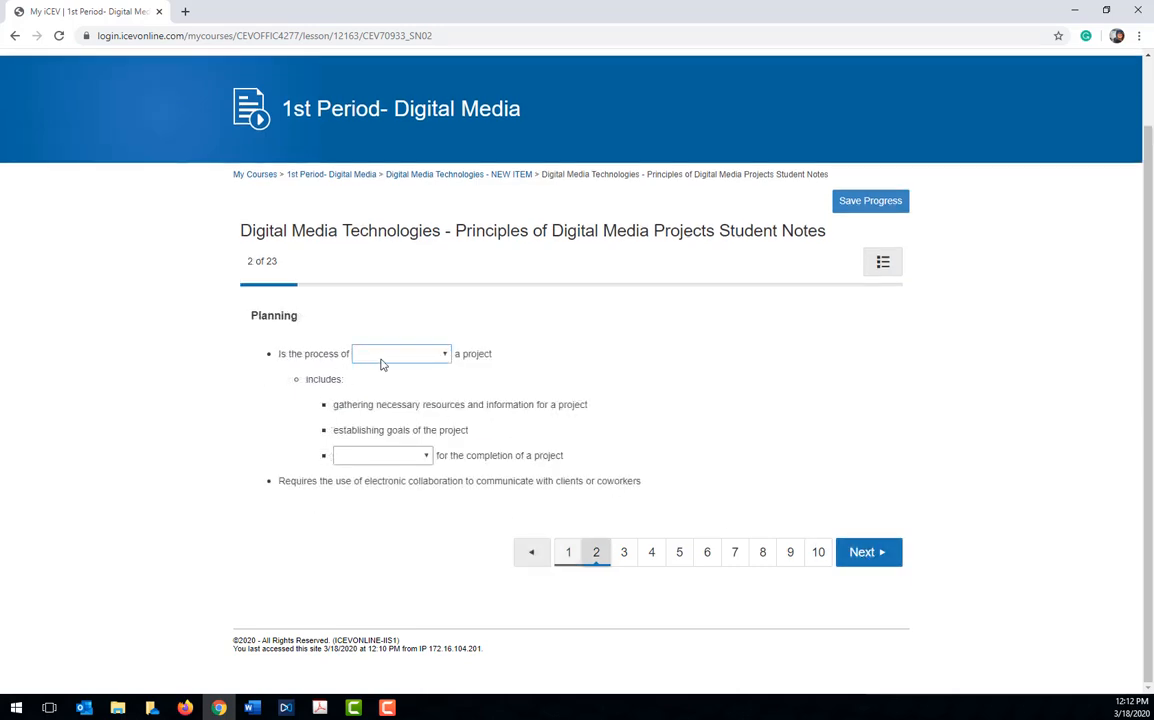
Fill the two planning blanks with 'preparing to create'.
click(400, 352)
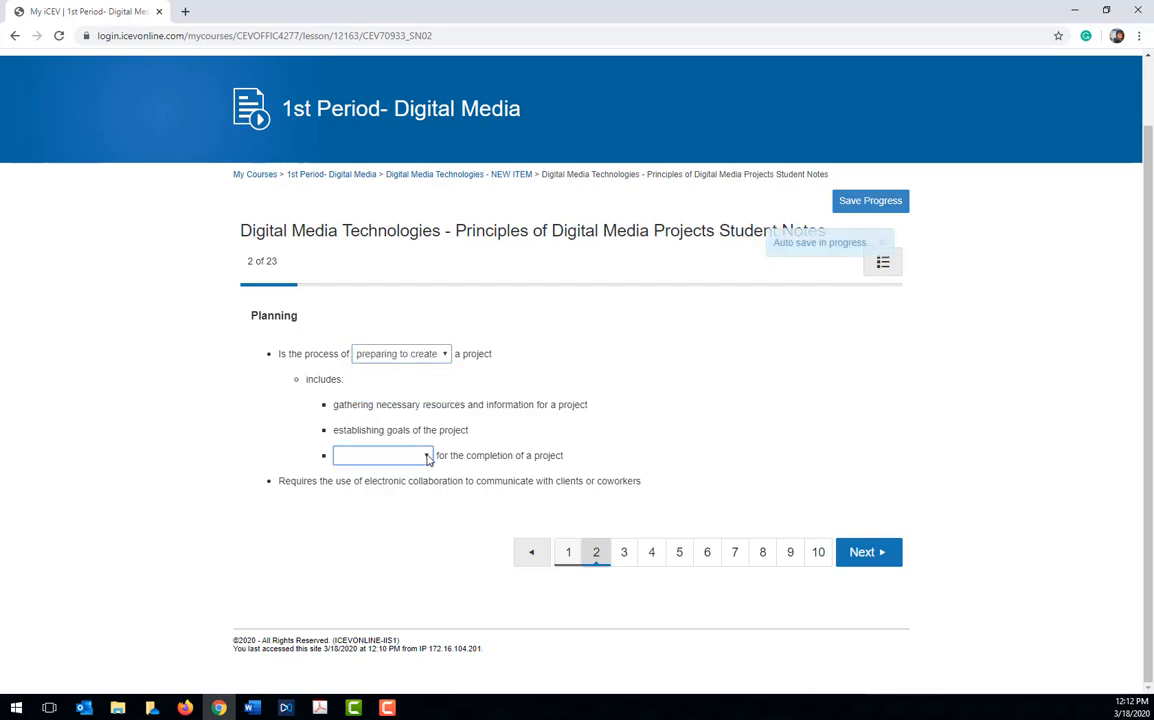
click(380, 456)
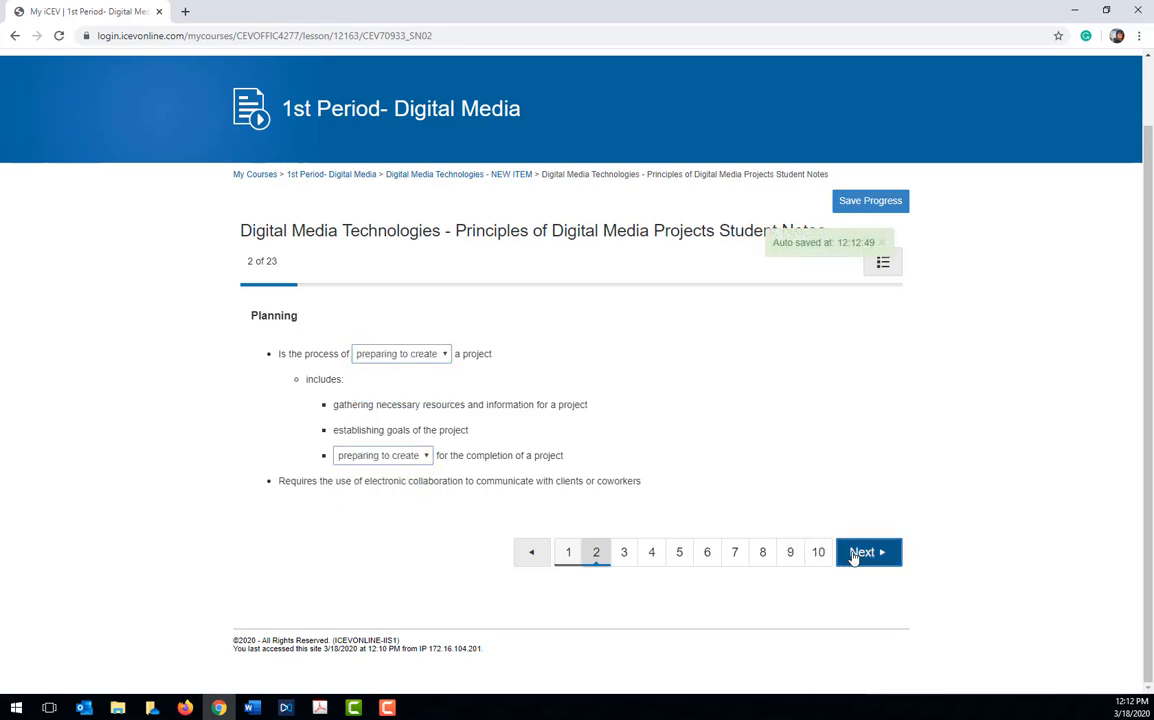
Answer Assessment I questions: Entertainment, the networks question, and within electronic devices.
click(868, 552)
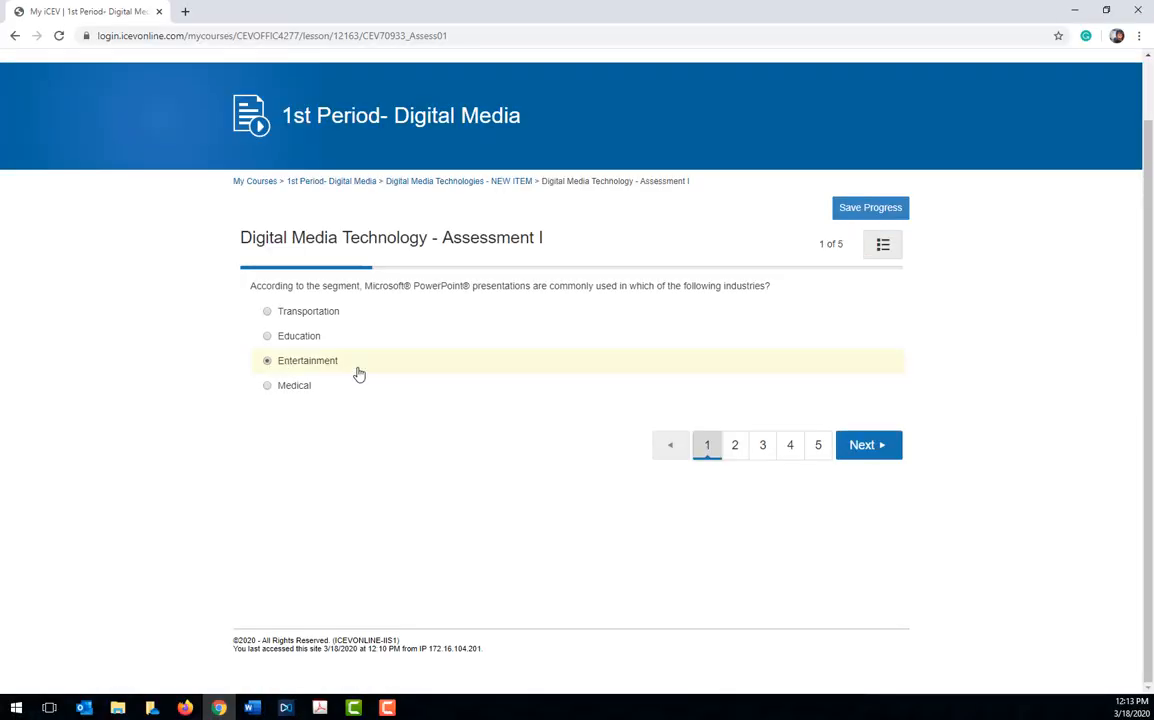
click(868, 444)
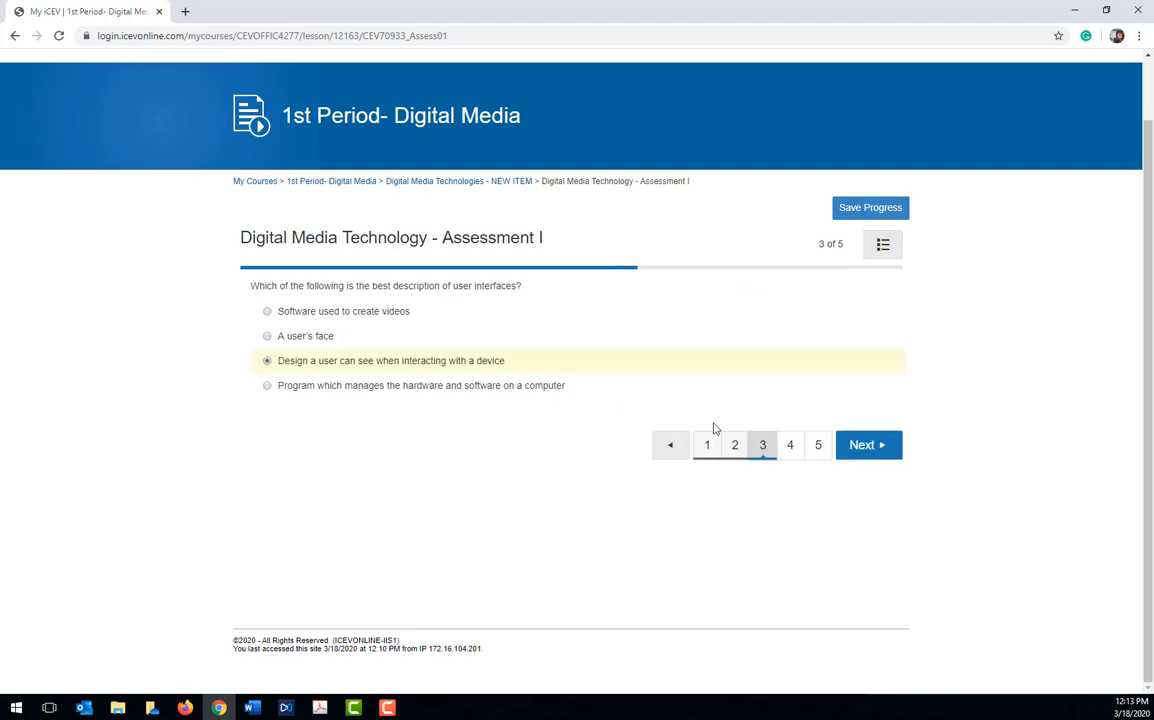
click(866, 444)
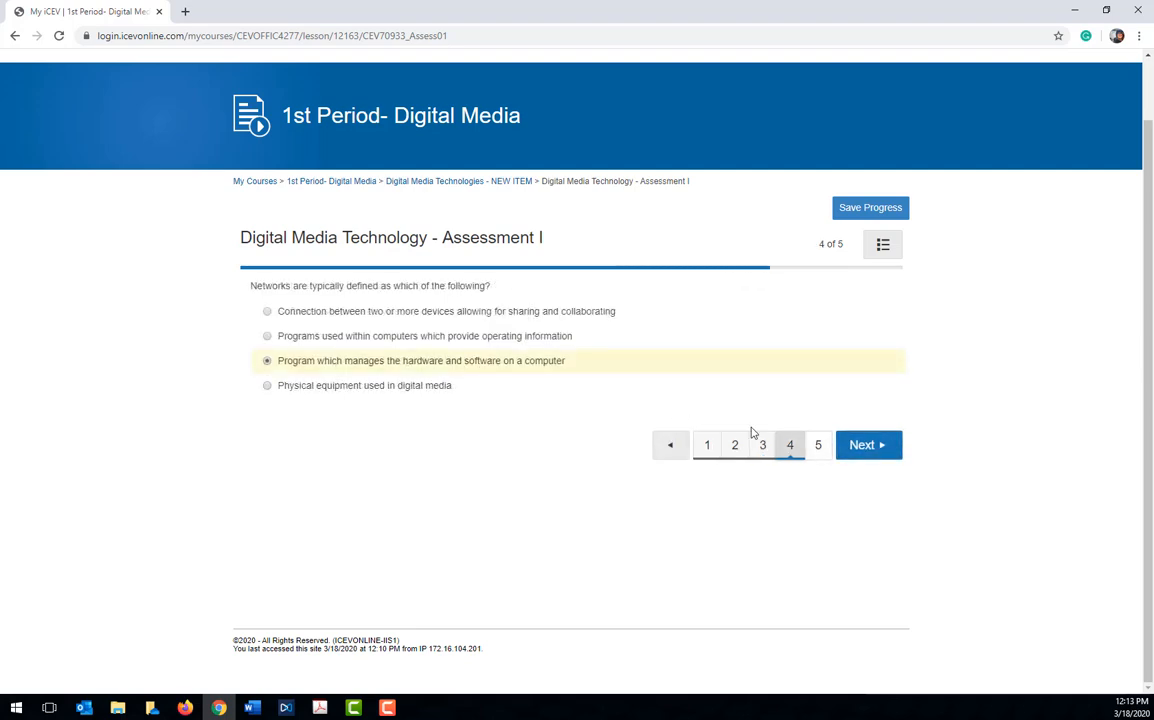
click(868, 444)
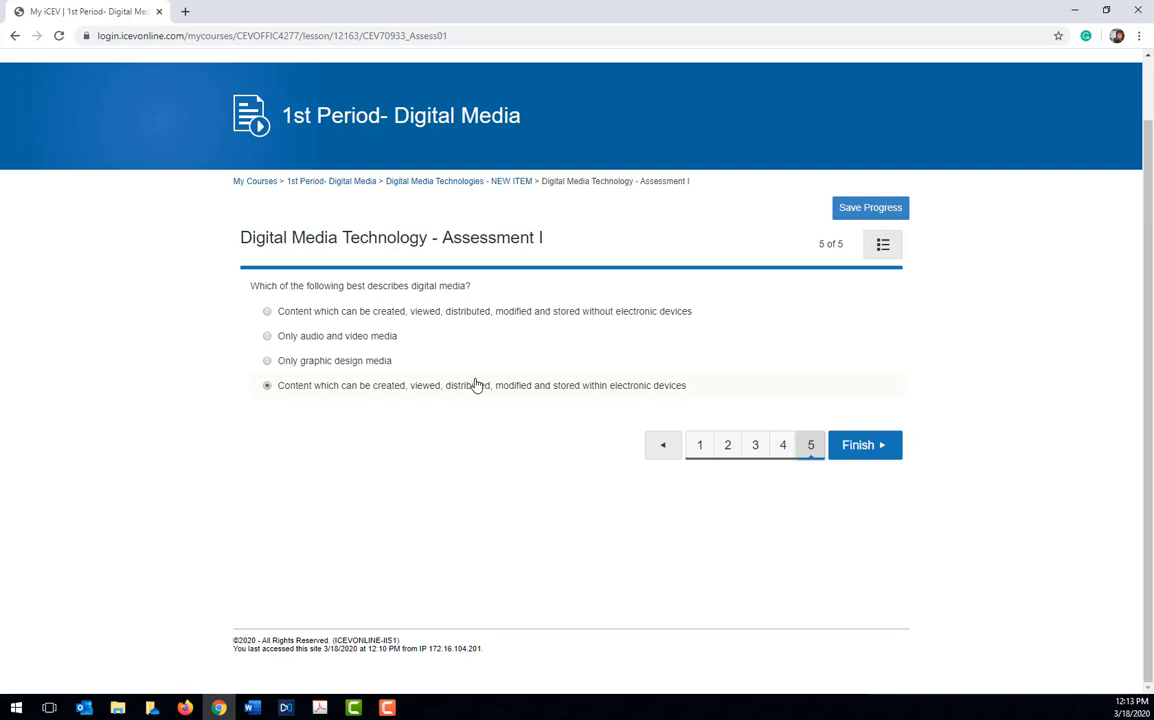
Submit the assessment and confirm, reaching the 2 of 5 correct summary.
click(858, 444)
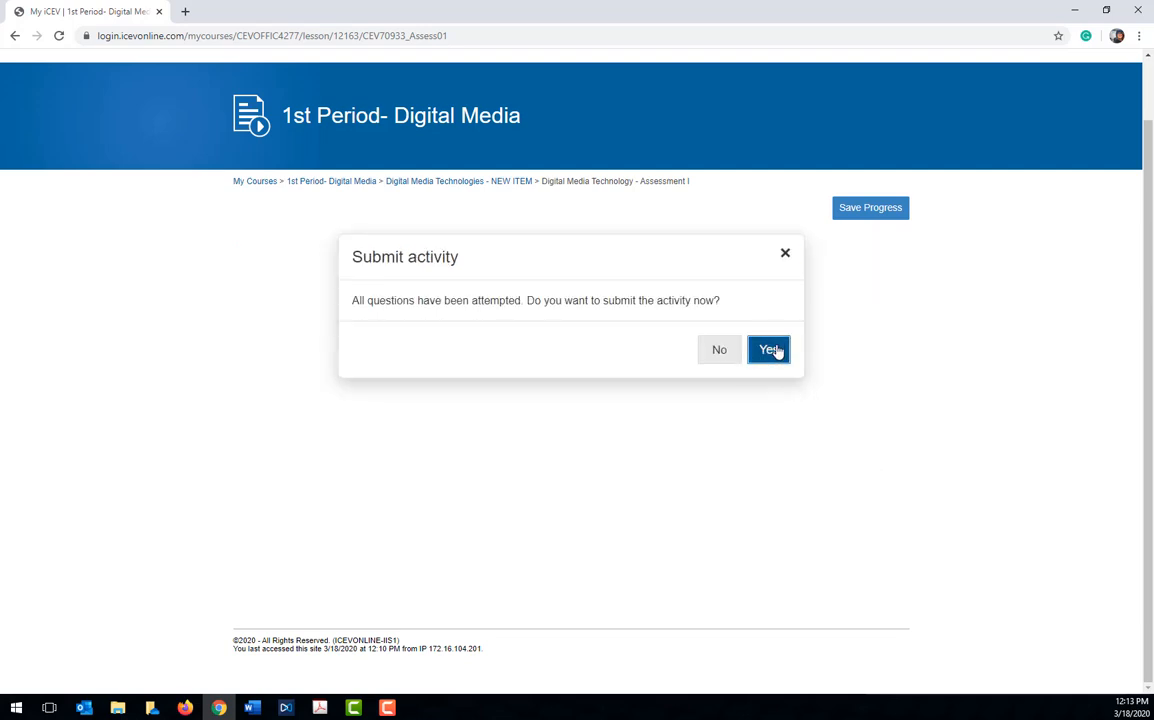
click(768, 348)
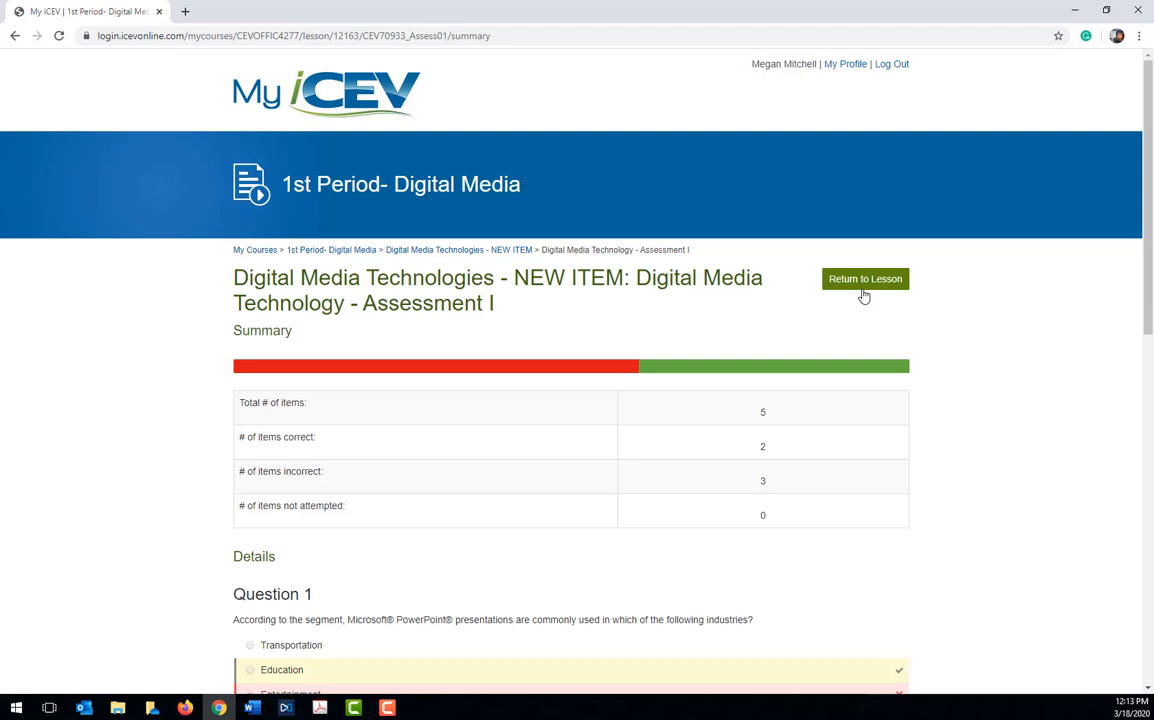
click(864, 278)
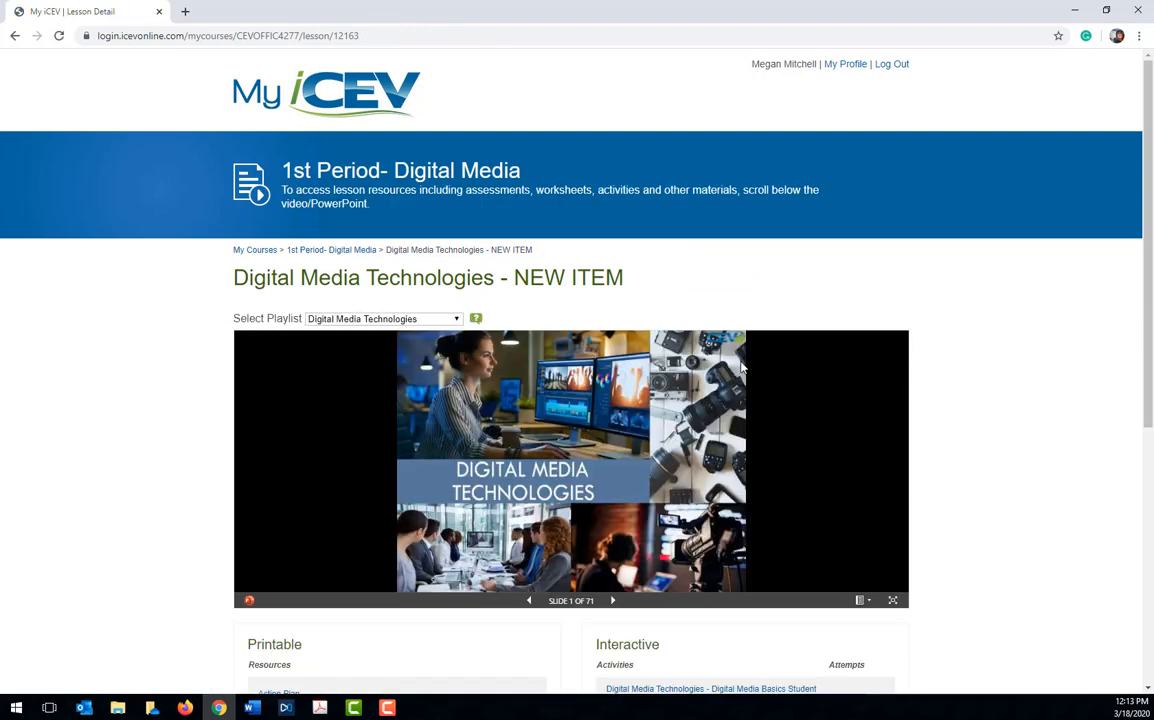
scroll(down, 3)
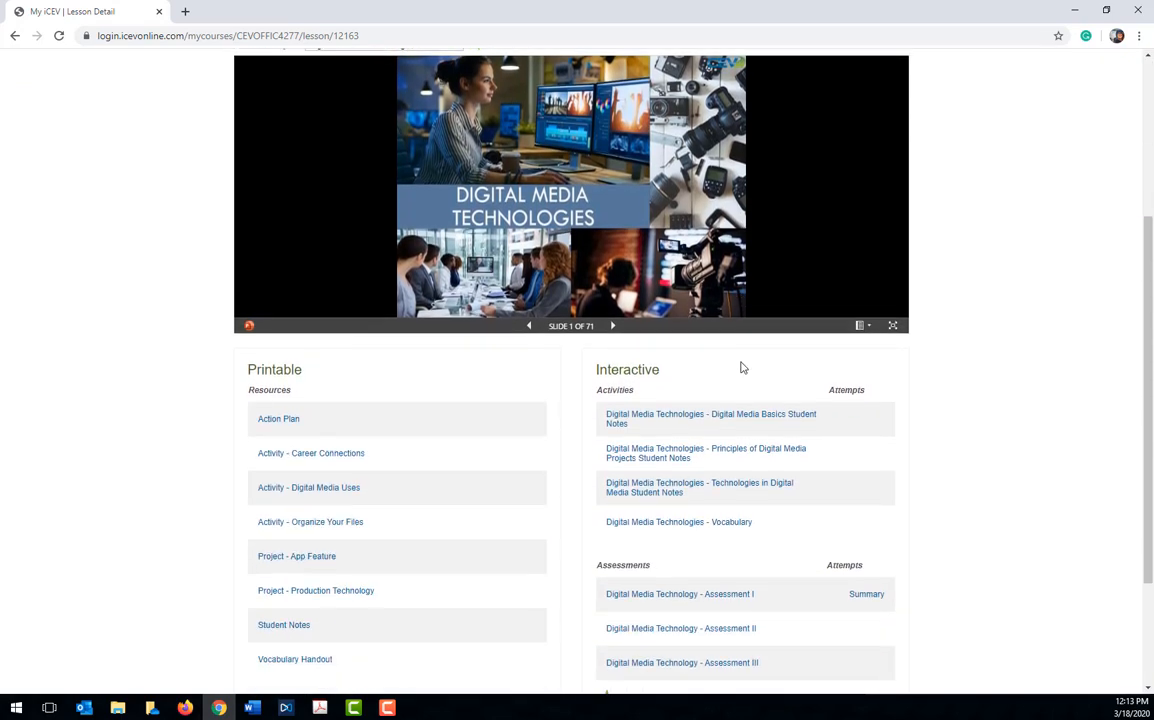
scroll(down, 3)
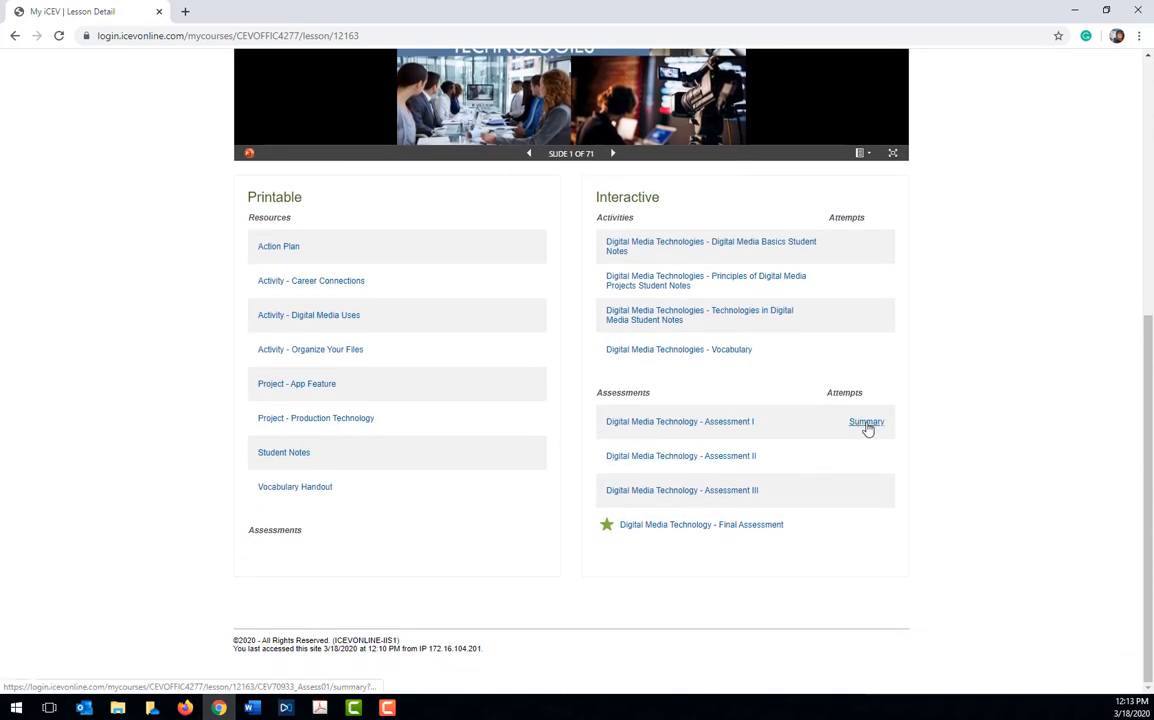
click(864, 420)
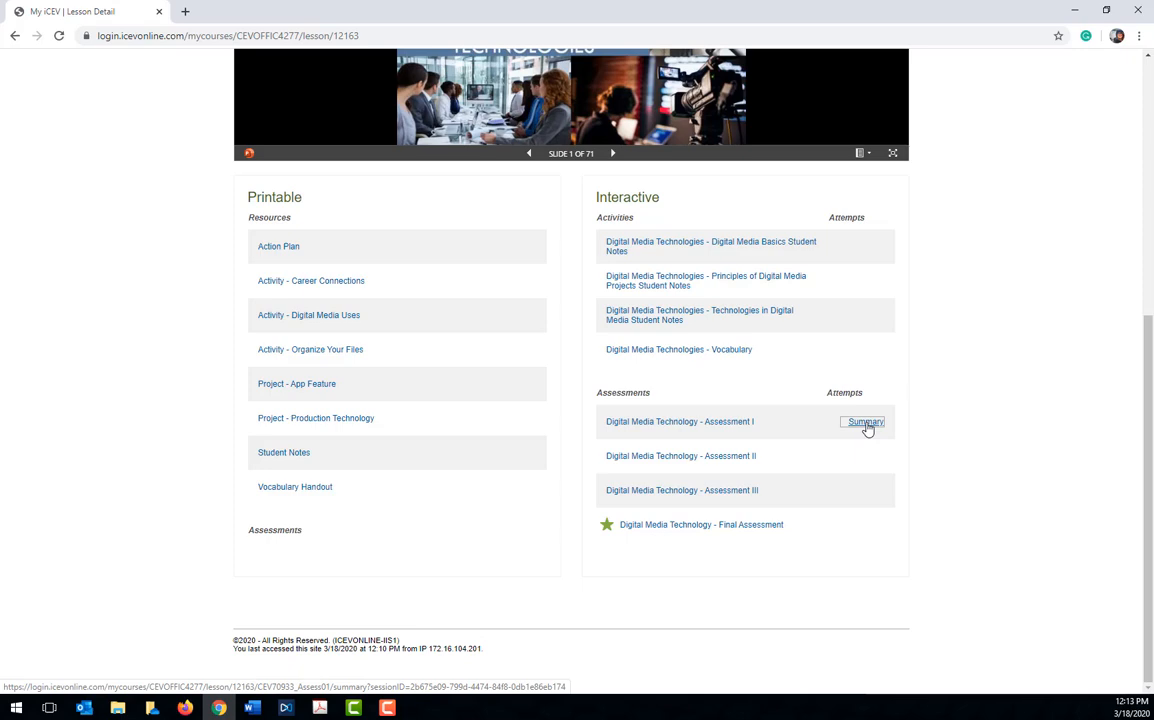
click(864, 420)
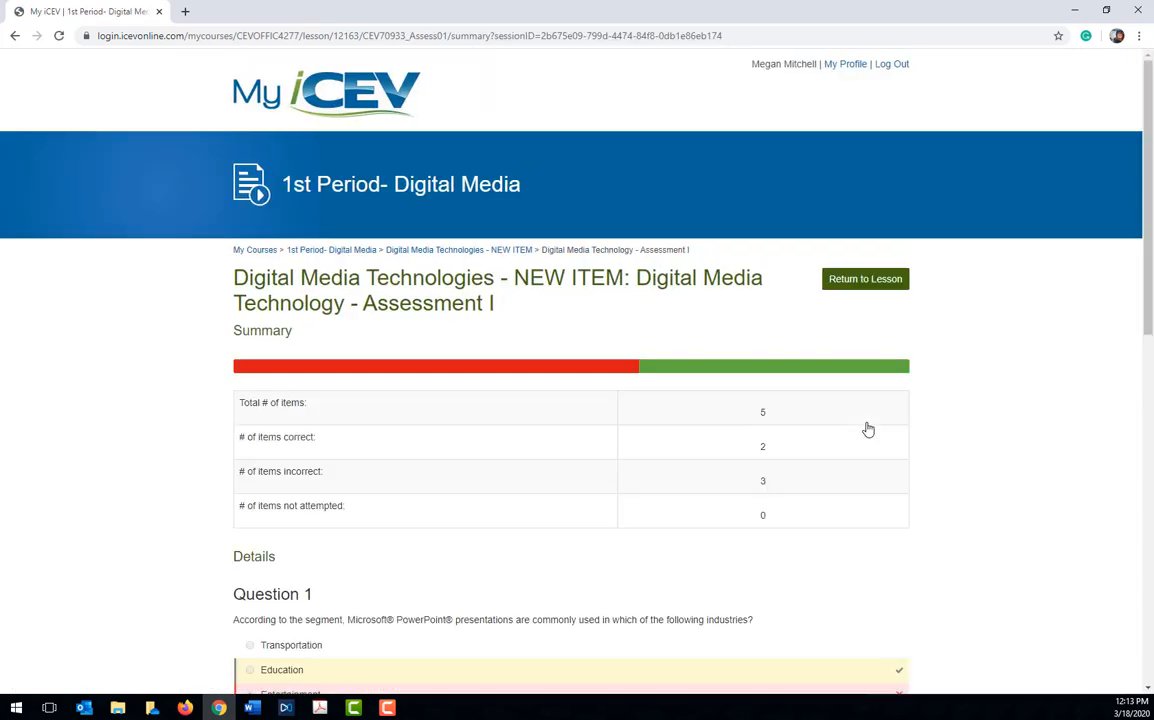
scroll(down, 3)
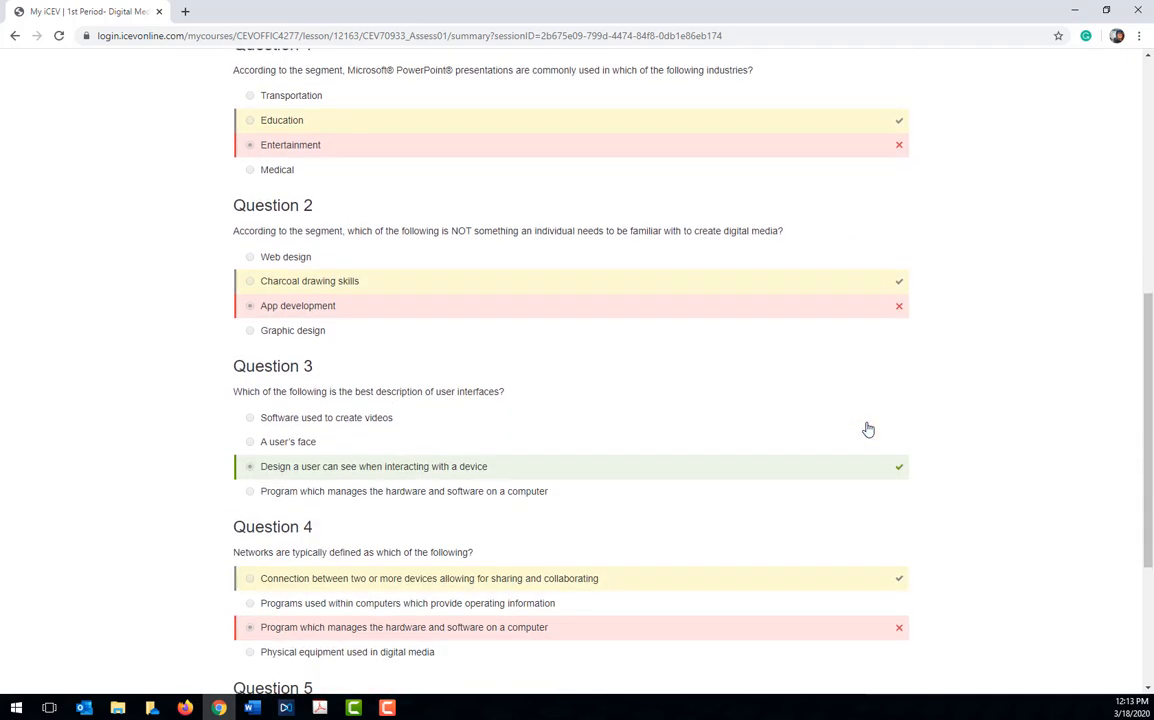
scroll(up, 3)
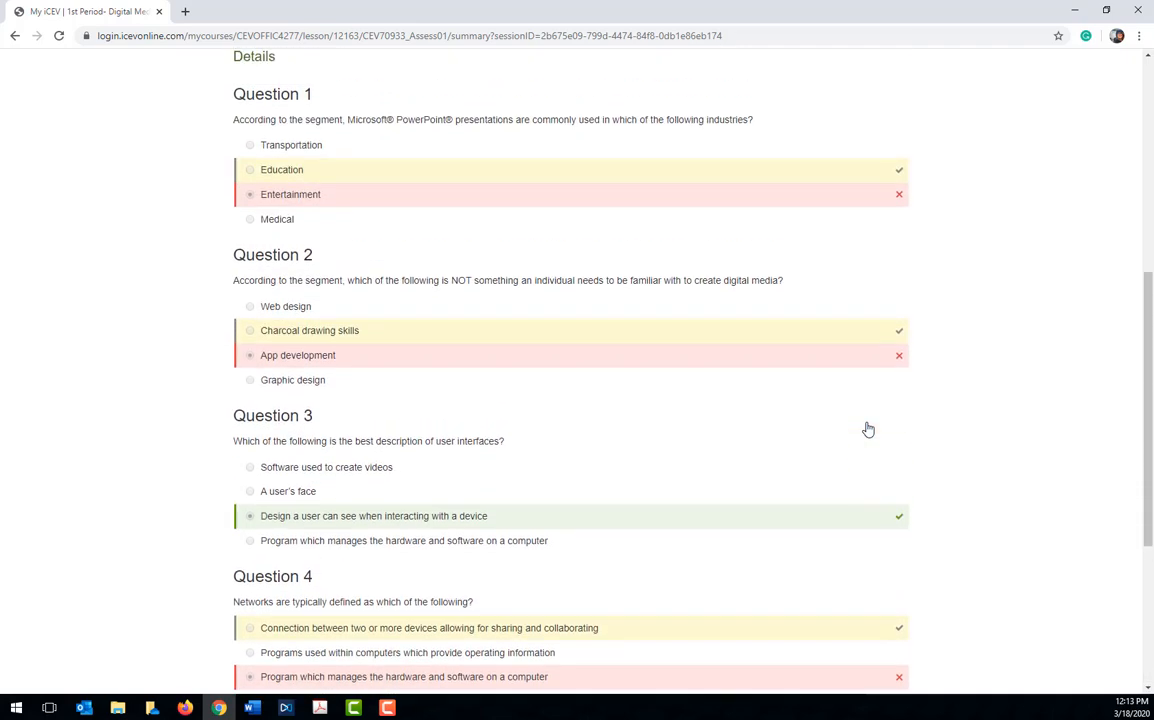
scroll(up, 3)
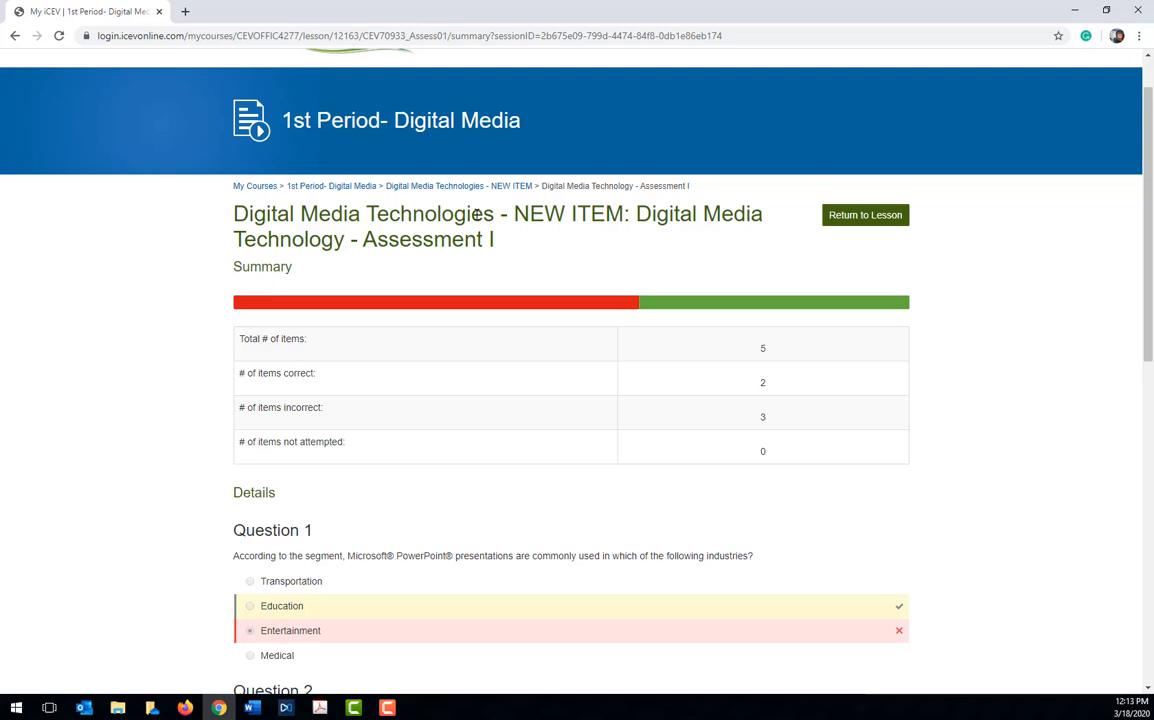
Return to the lesson, then to the 1st Period- Digital Media lessons list via the breadcrumb.
click(864, 214)
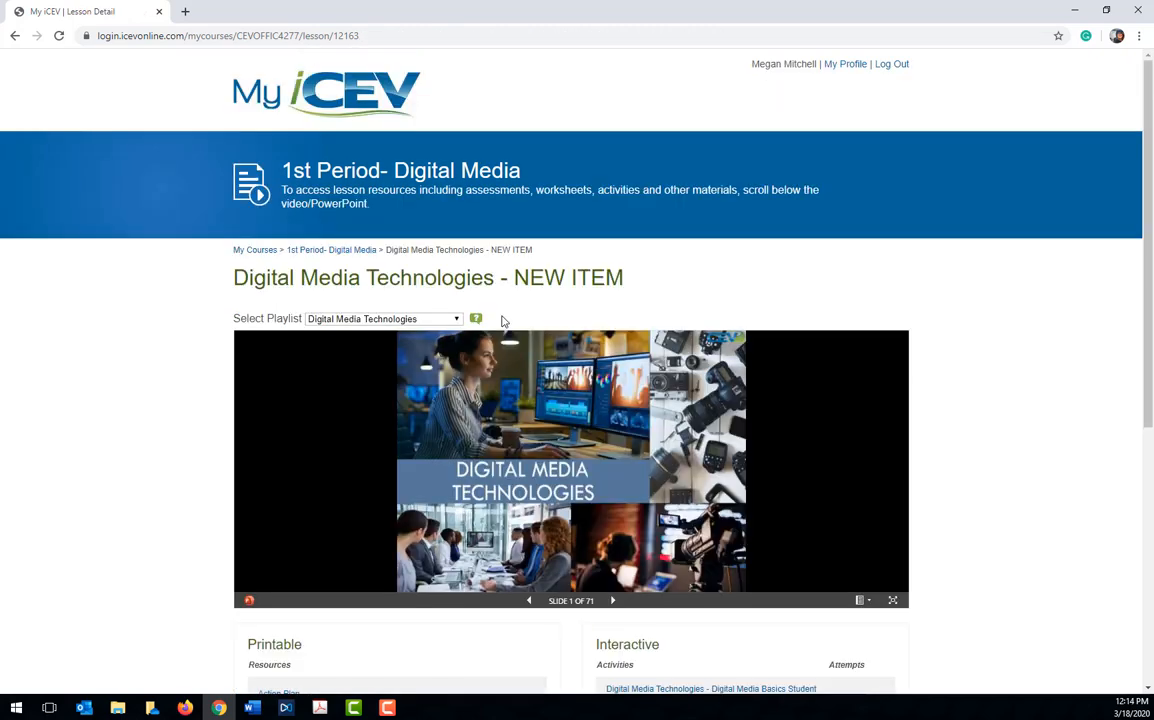
mouse_move(332, 250)
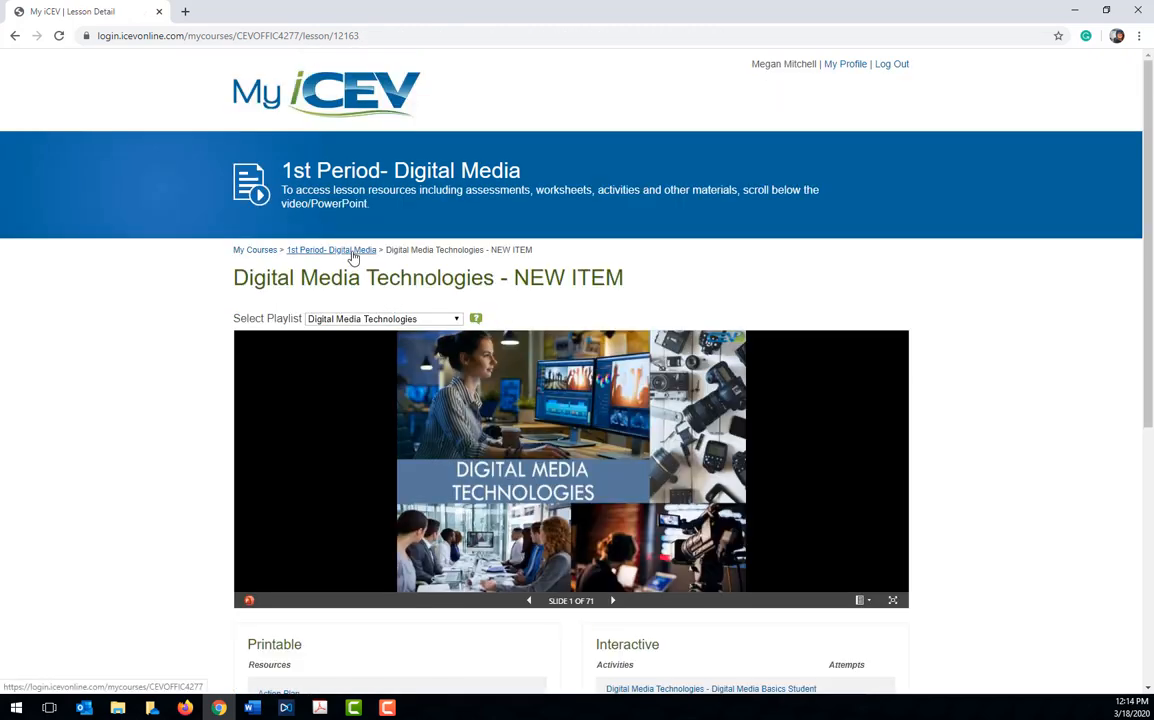
click(332, 248)
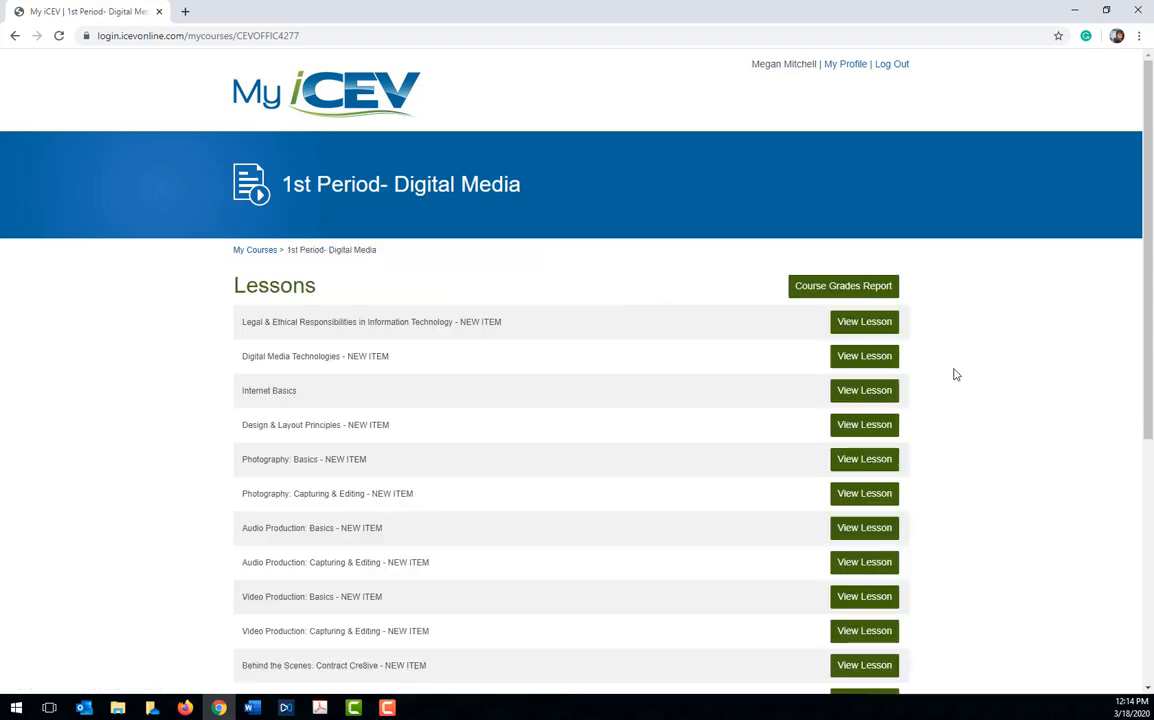
mouse_move(1038, 412)
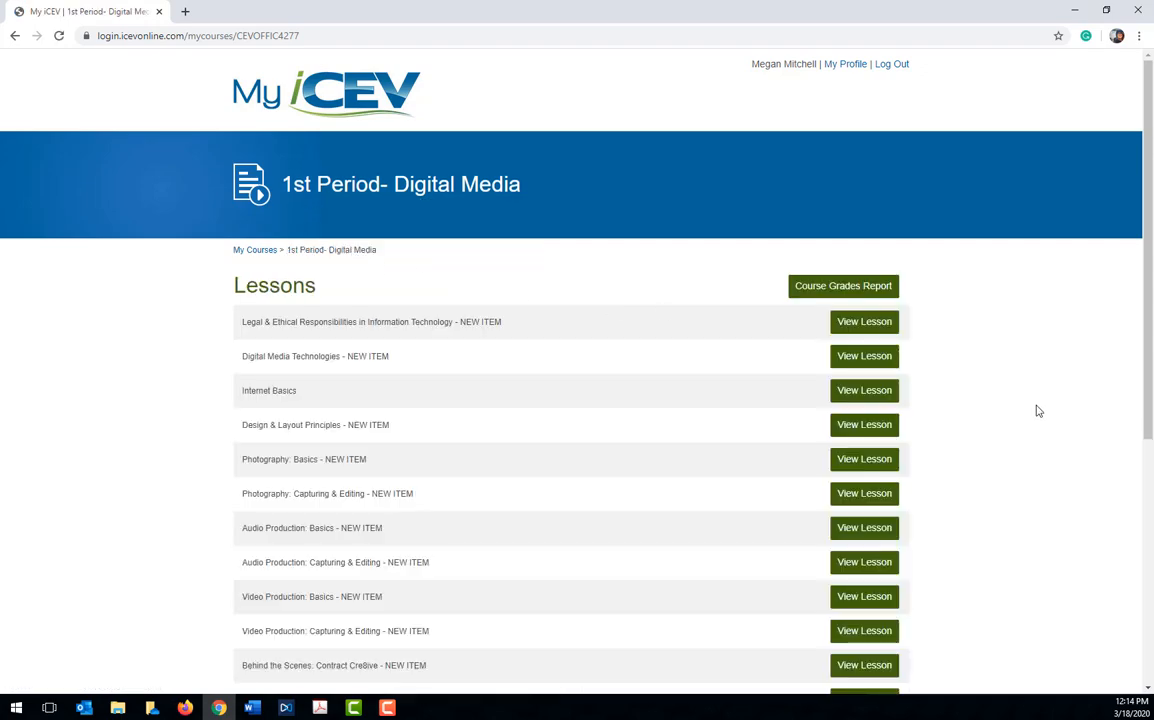
mouse_move(976, 256)
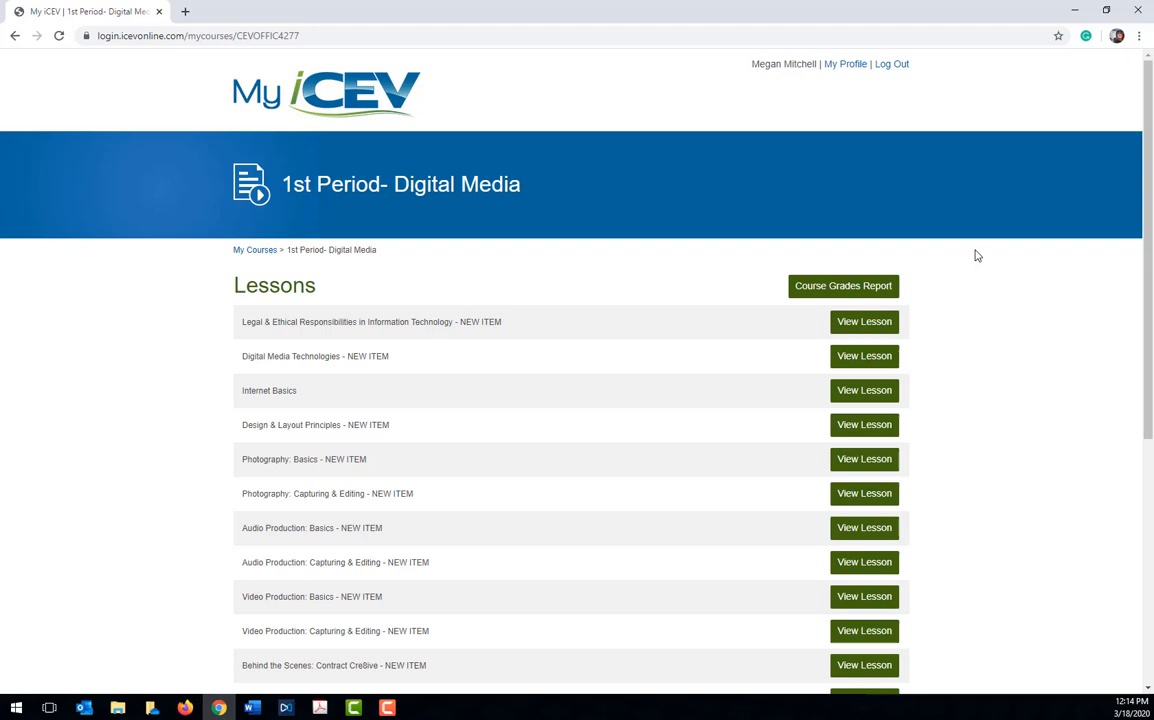
mouse_move(890, 64)
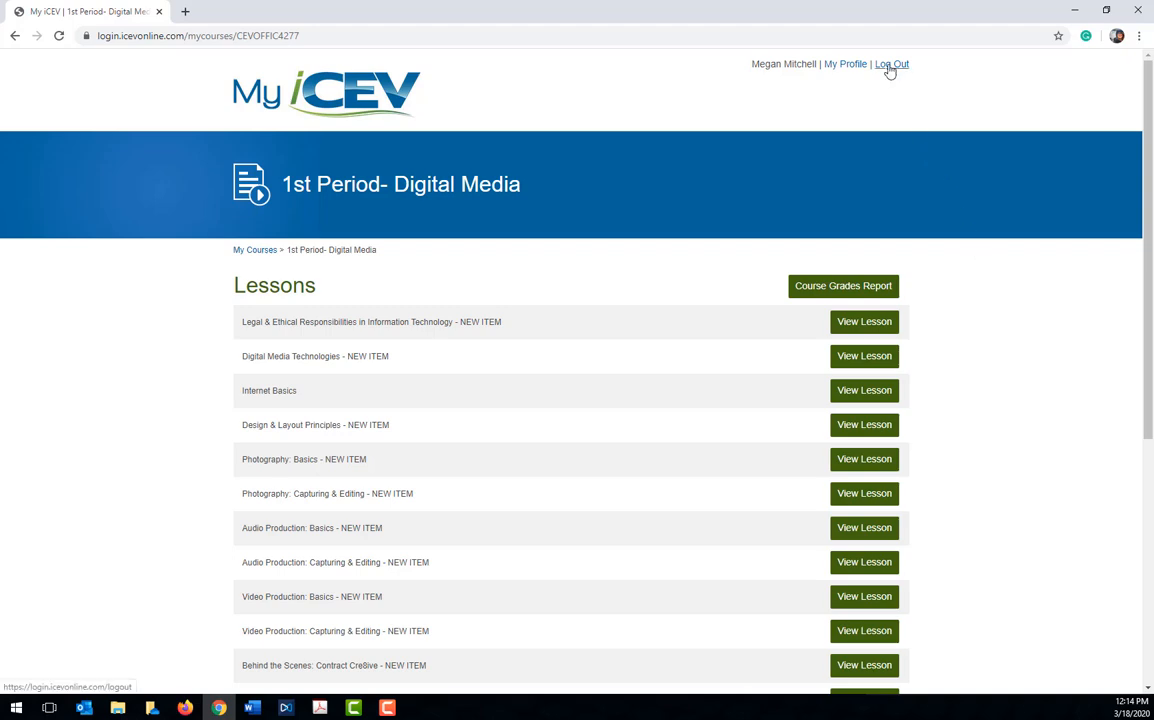
Log out, visit icevonline.com, and reach the login page again.
click(890, 64)
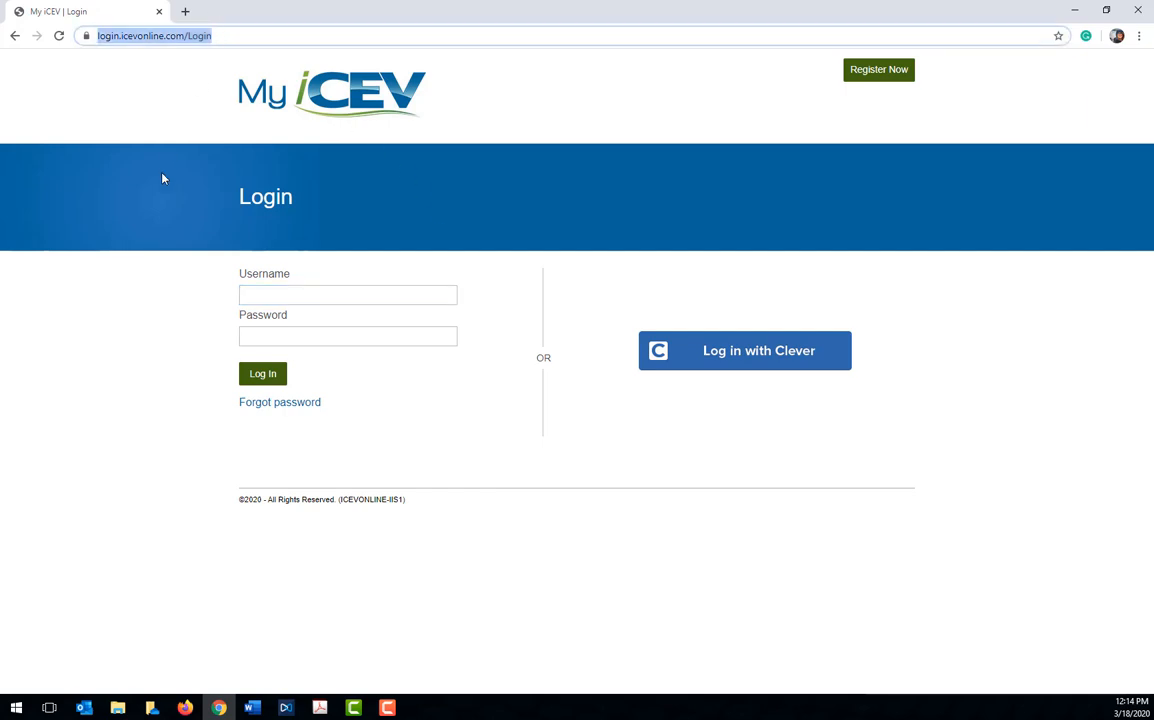
click(348, 294)
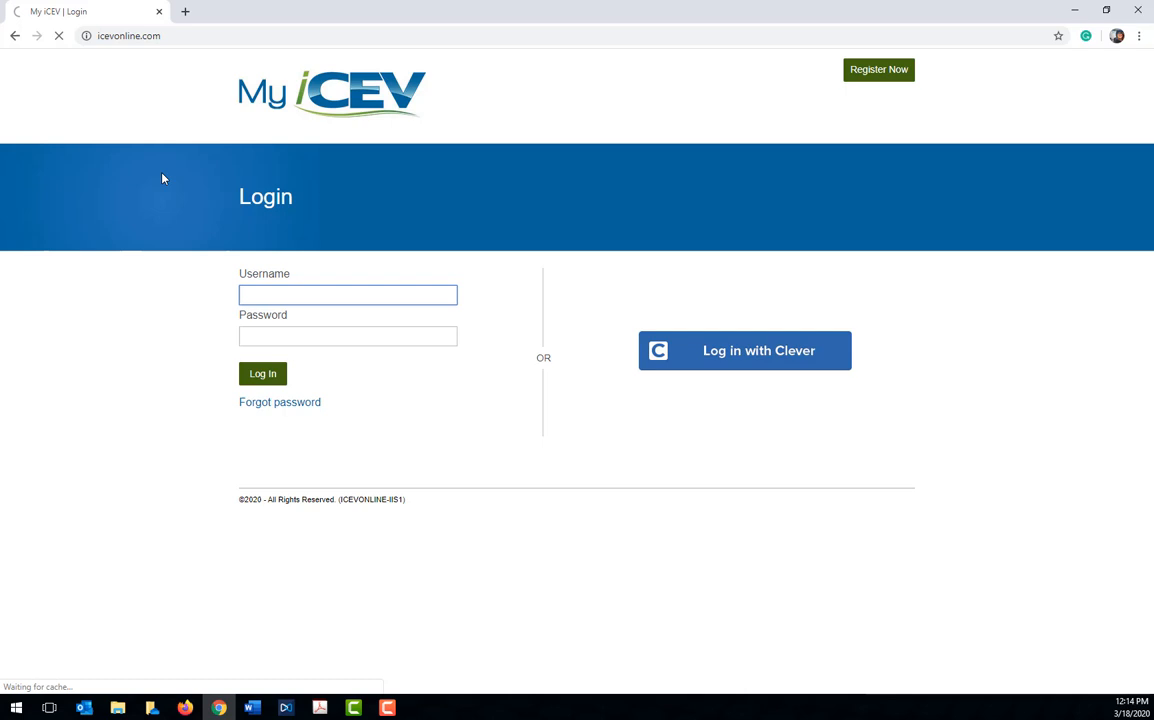
click(262, 374)
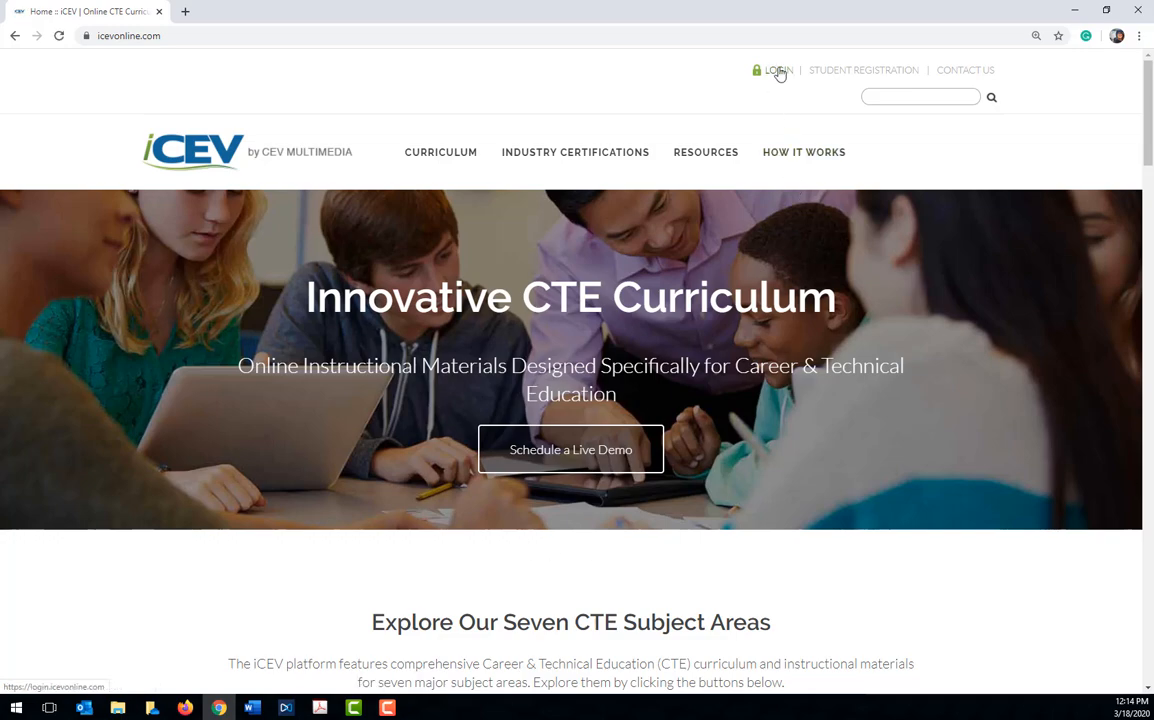
click(776, 70)
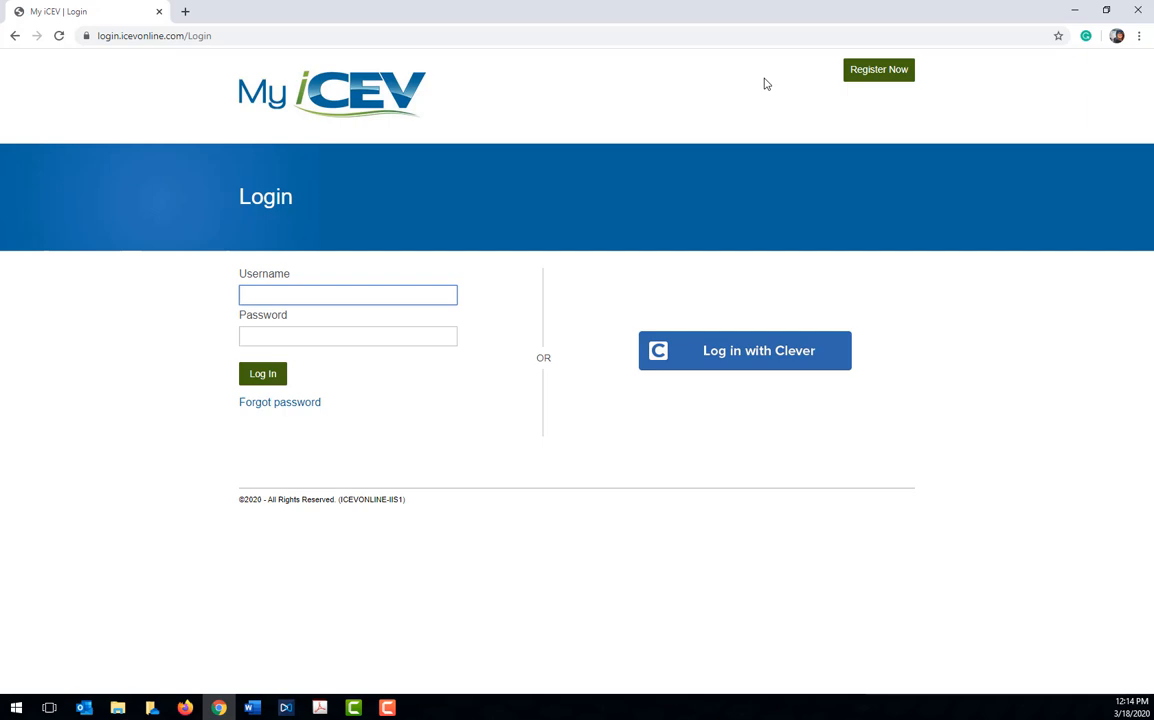
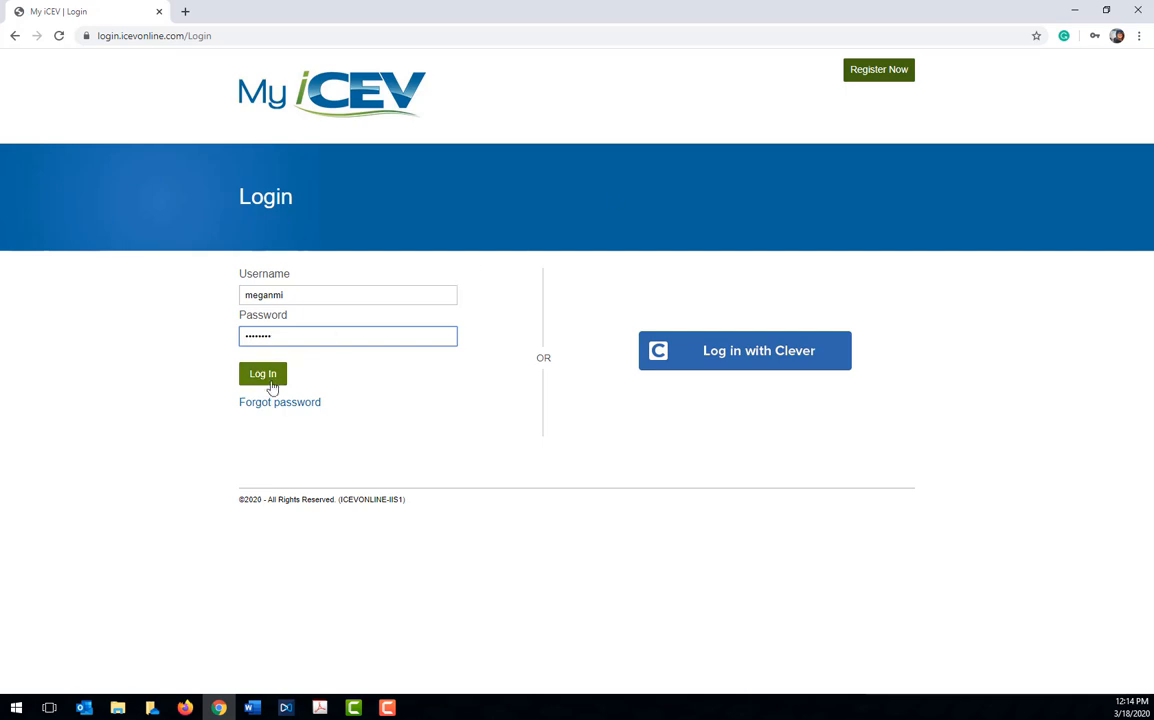
click(264, 374)
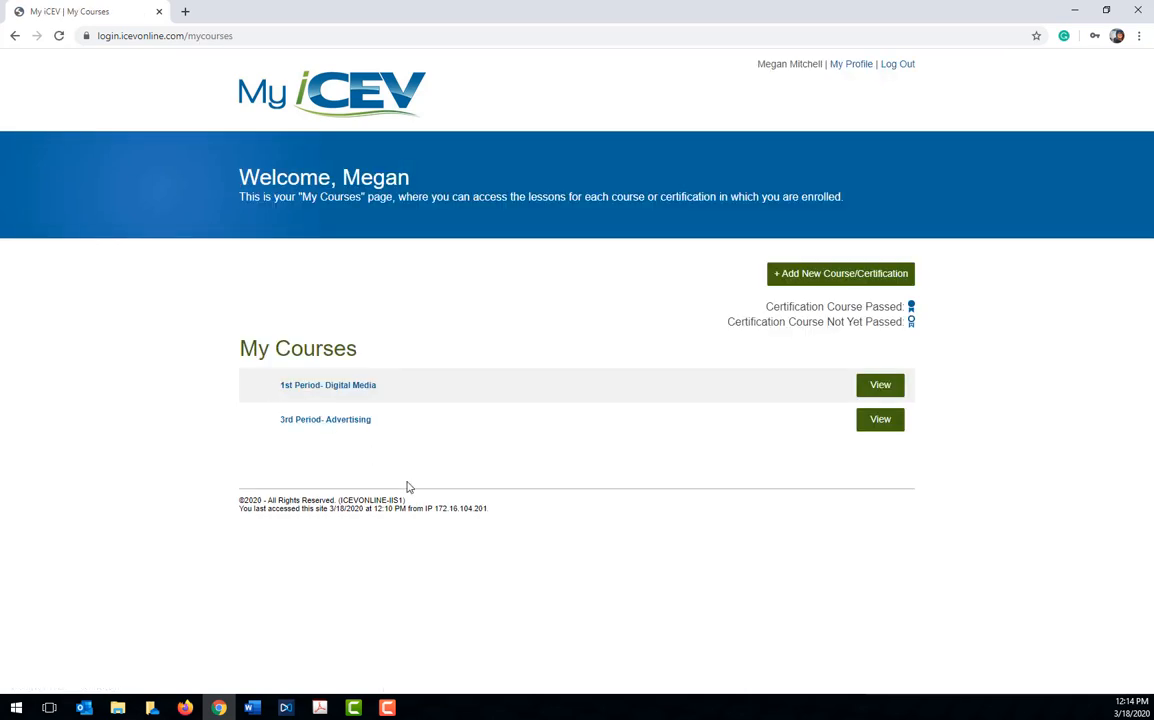
mouse_move(488, 556)
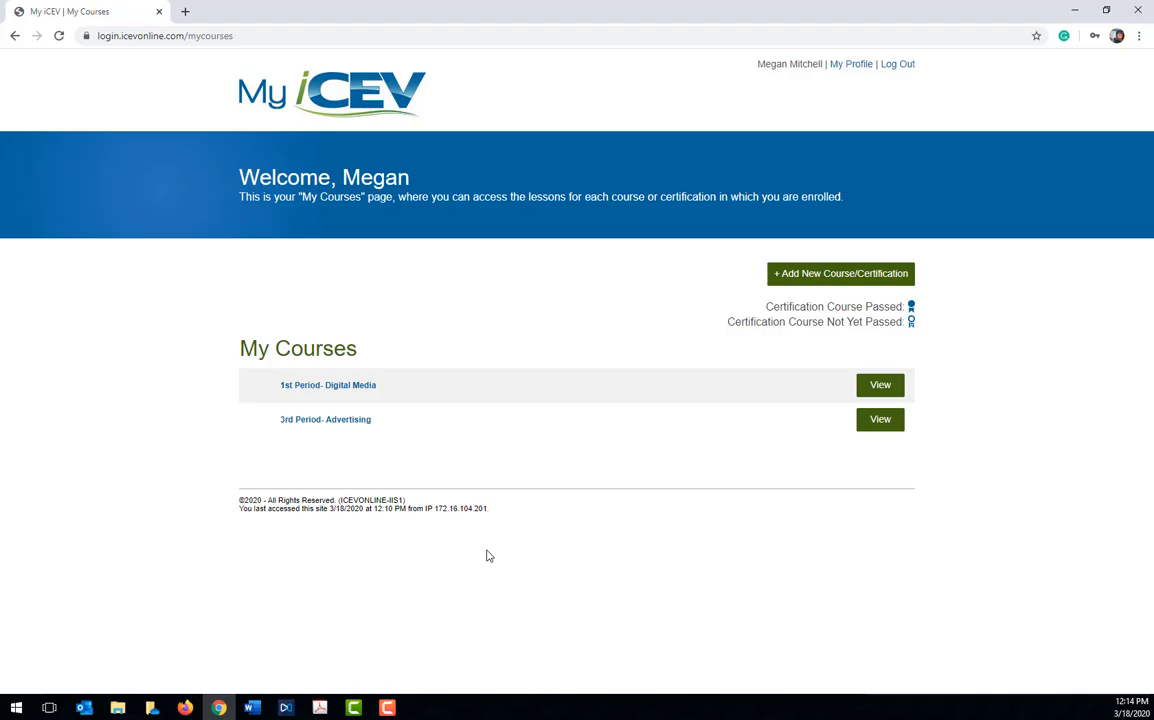